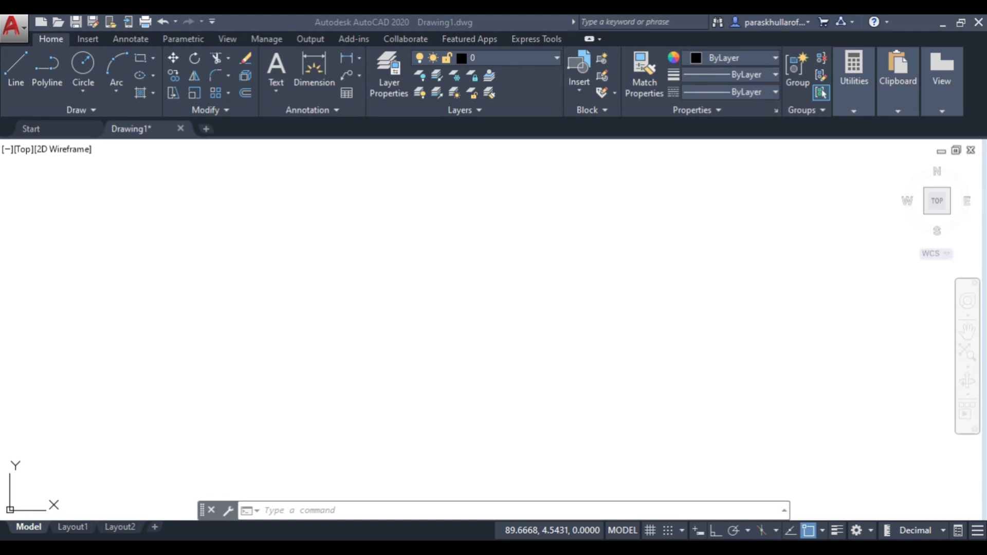
{"action": "mouse_move", "coordinate": [717, 466]}
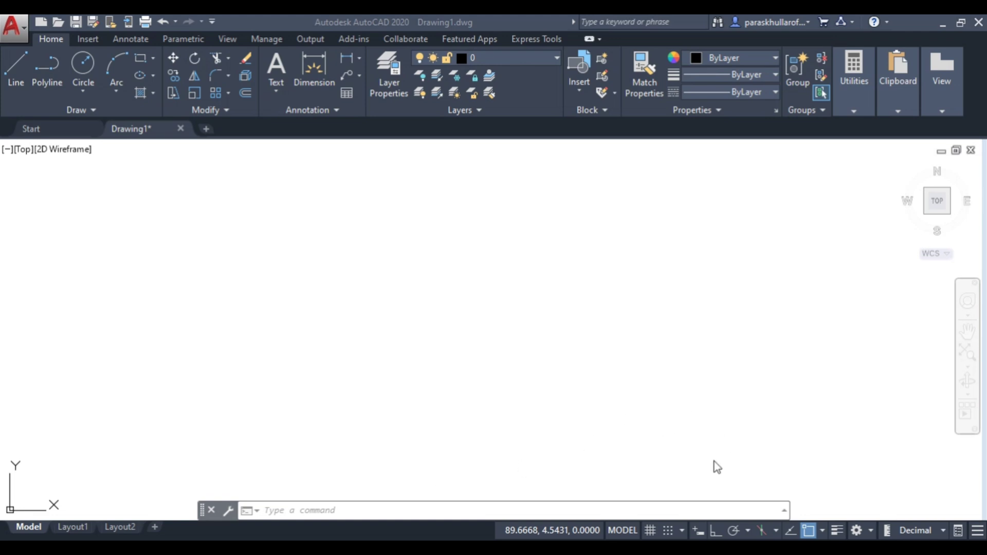
{"action": "mouse_move", "coordinate": [697, 530]}
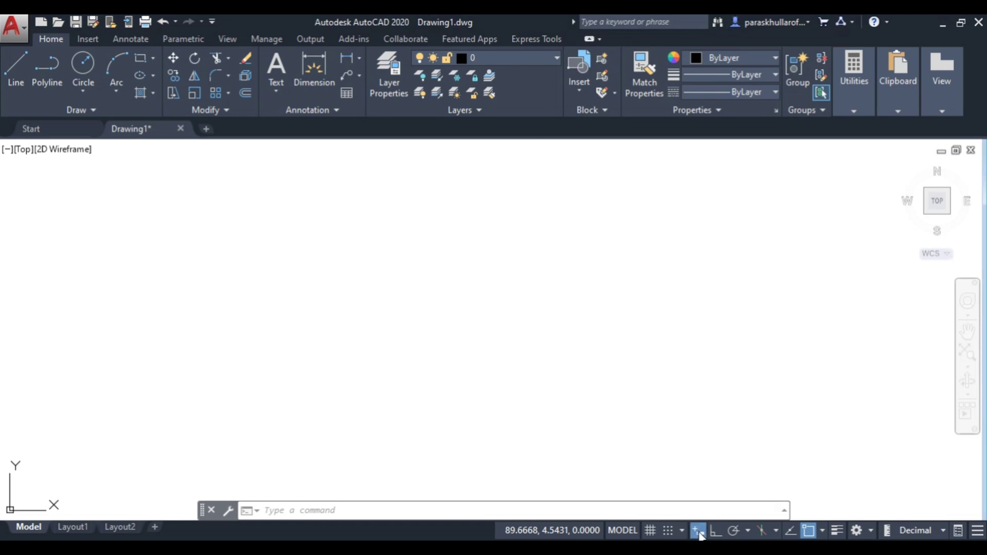
{"action": "mouse_move", "coordinate": [717, 533]}
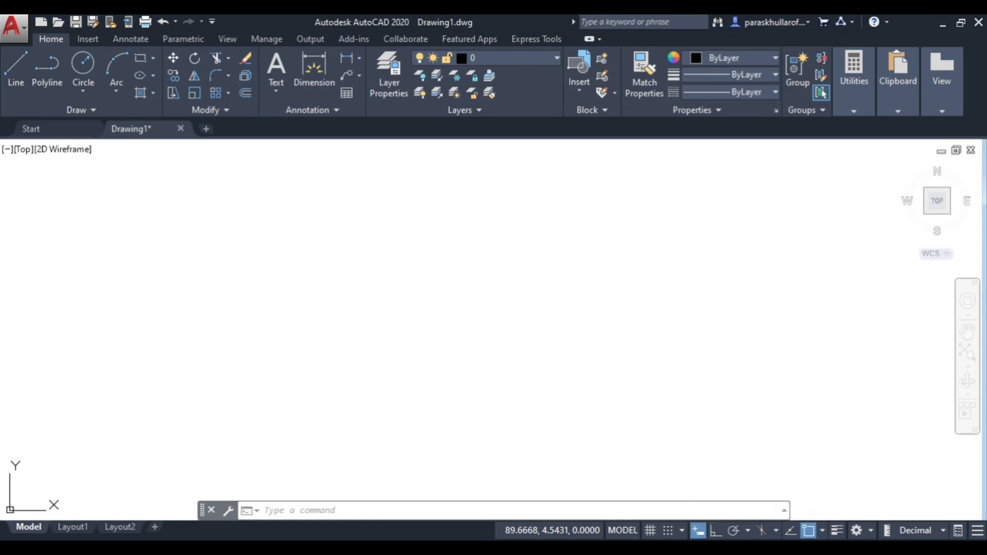
{"action": "mouse_move", "coordinate": [697, 531]}
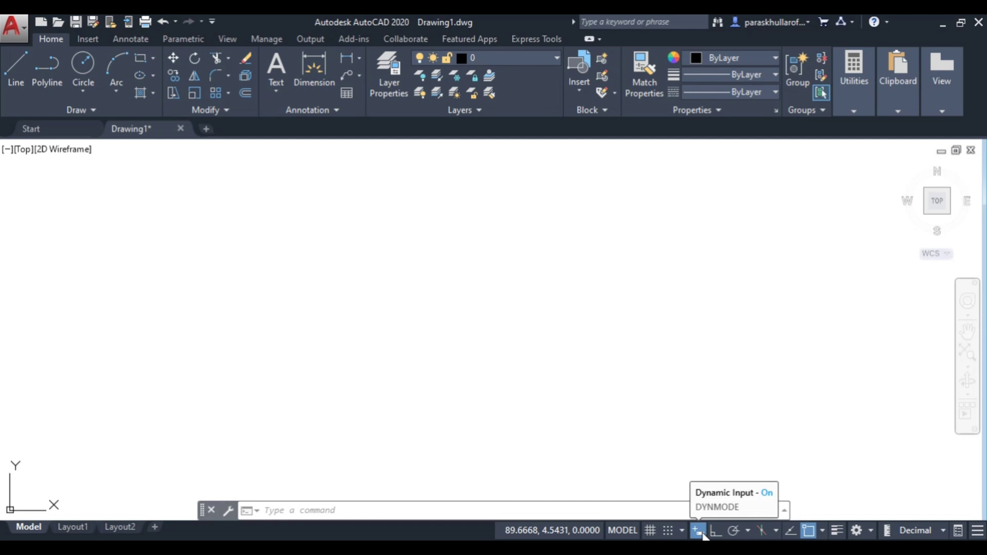
Toggle Dynamic Input on and off, then start a line at a picked lower-left point.
{"action": "left_click", "coordinate": [697, 531]}
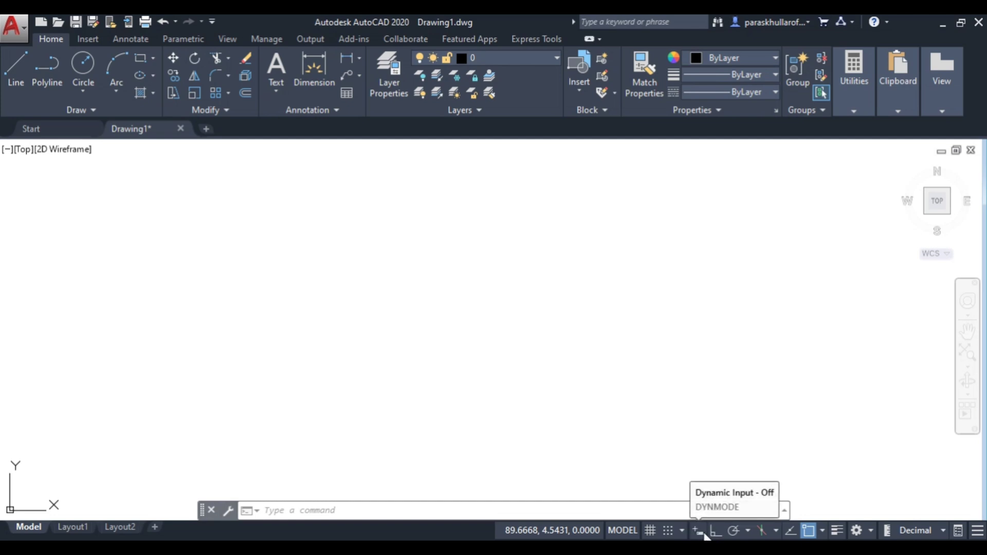
{"action": "left_click", "coordinate": [697, 531]}
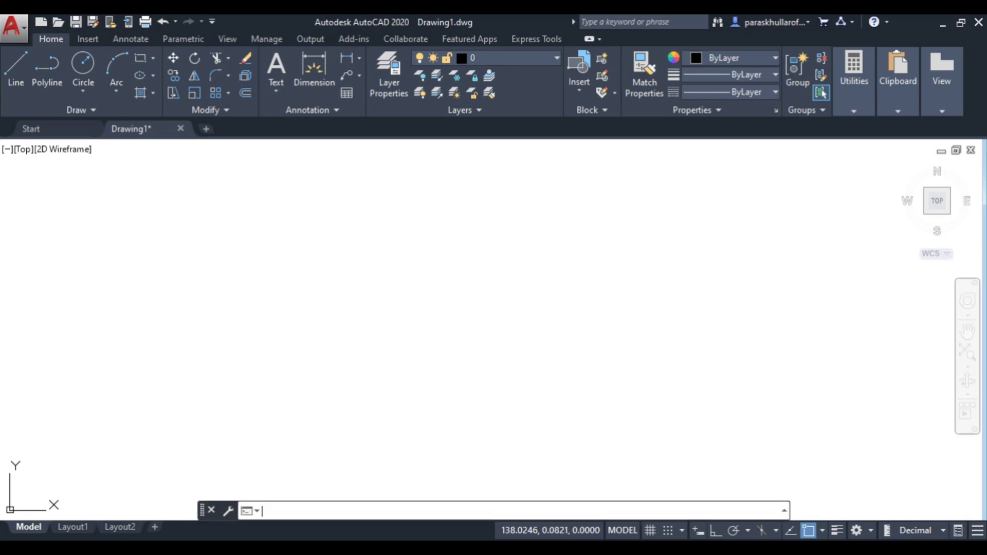
{"action": "mouse_move", "coordinate": [949, 509]}
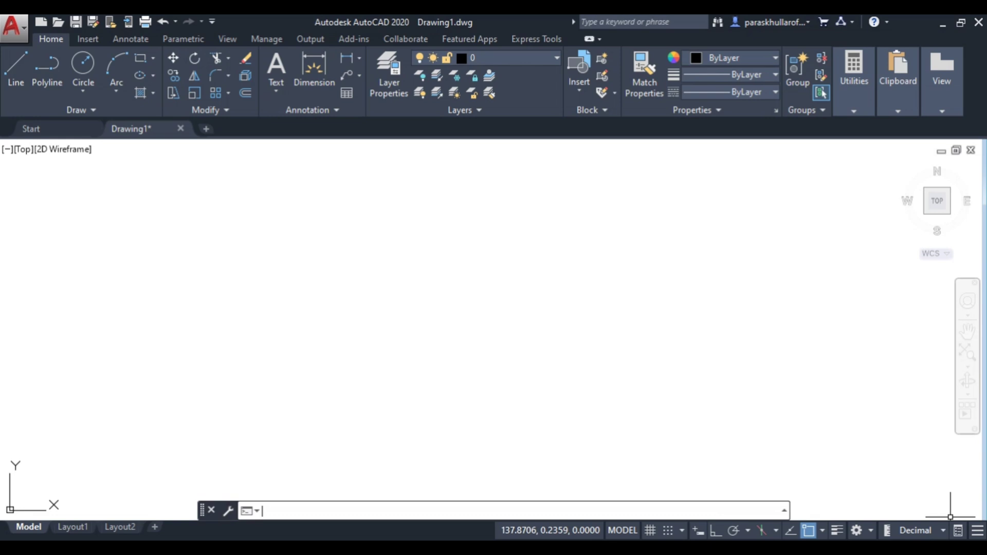
{"action": "mouse_move", "coordinate": [666, 275]}
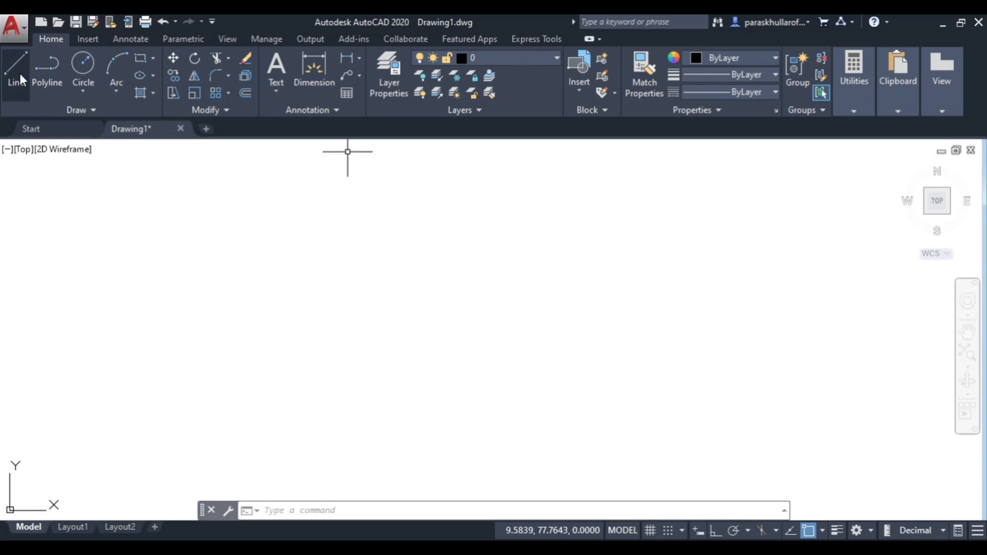
{"action": "mouse_move", "coordinate": [12, 69]}
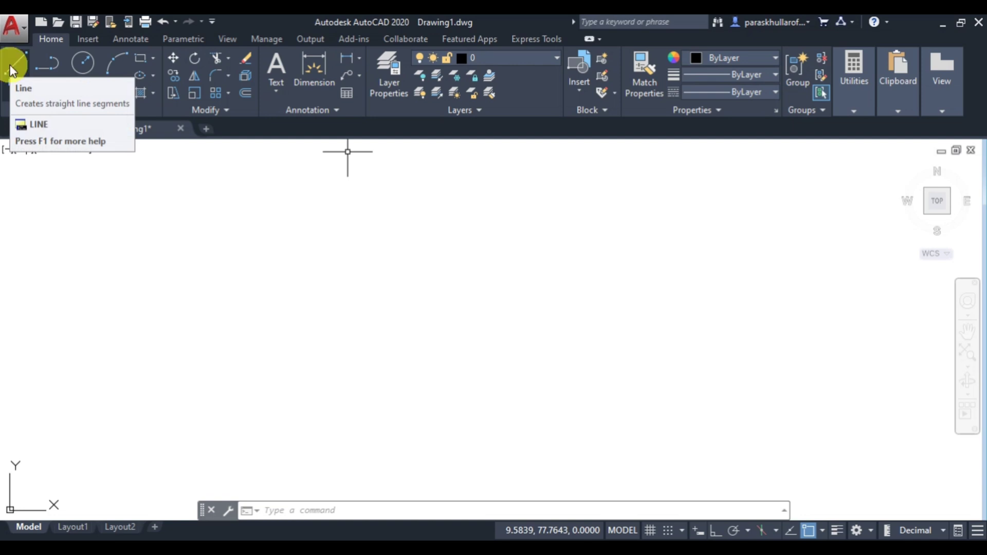
{"action": "left_click", "coordinate": [15, 63]}
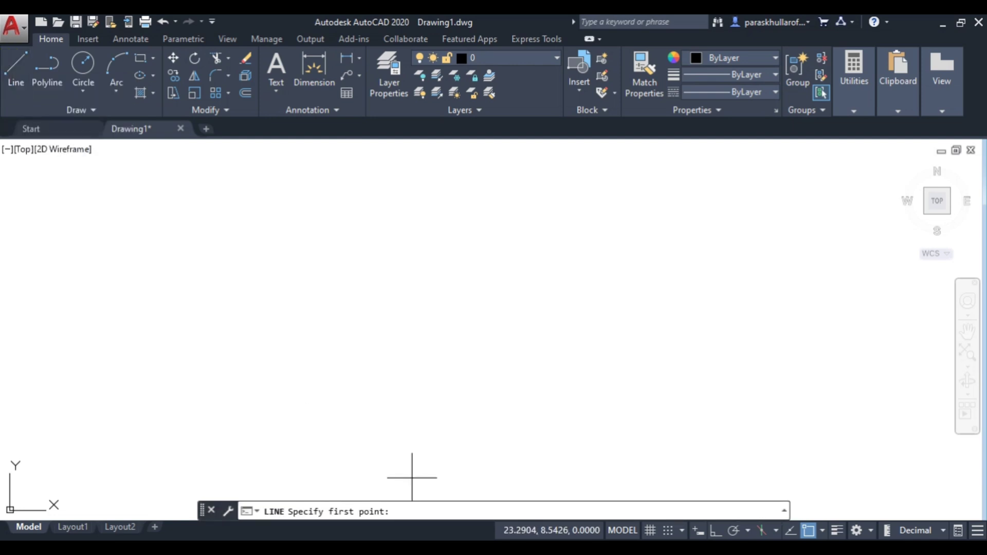
{"action": "mouse_move", "coordinate": [411, 511]}
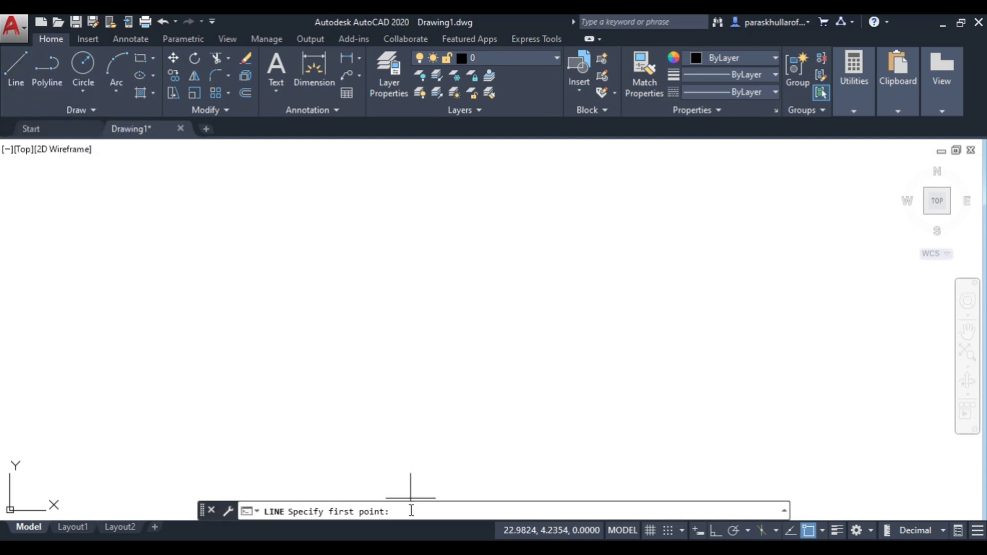
{"action": "mouse_move", "coordinate": [288, 385]}
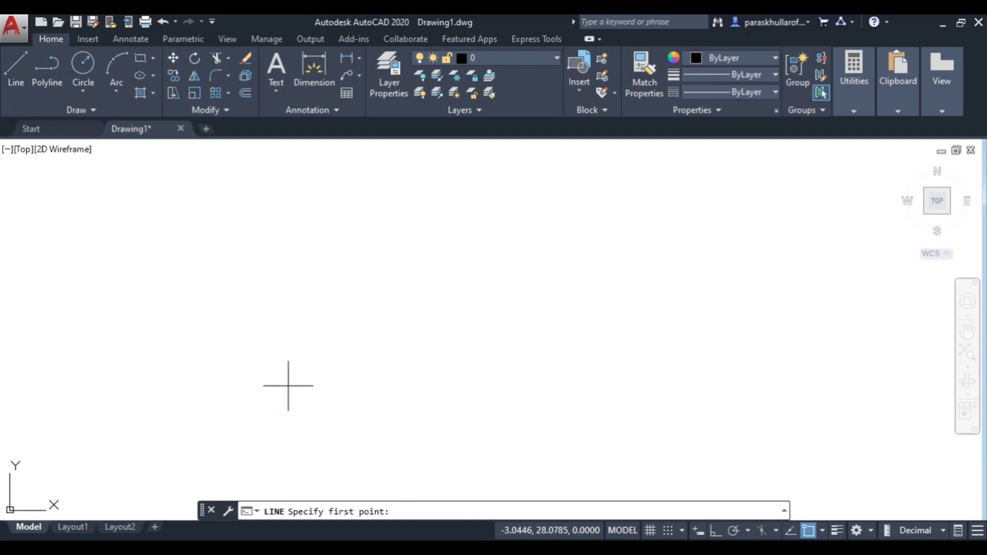
{"action": "left_click", "coordinate": [288, 386]}
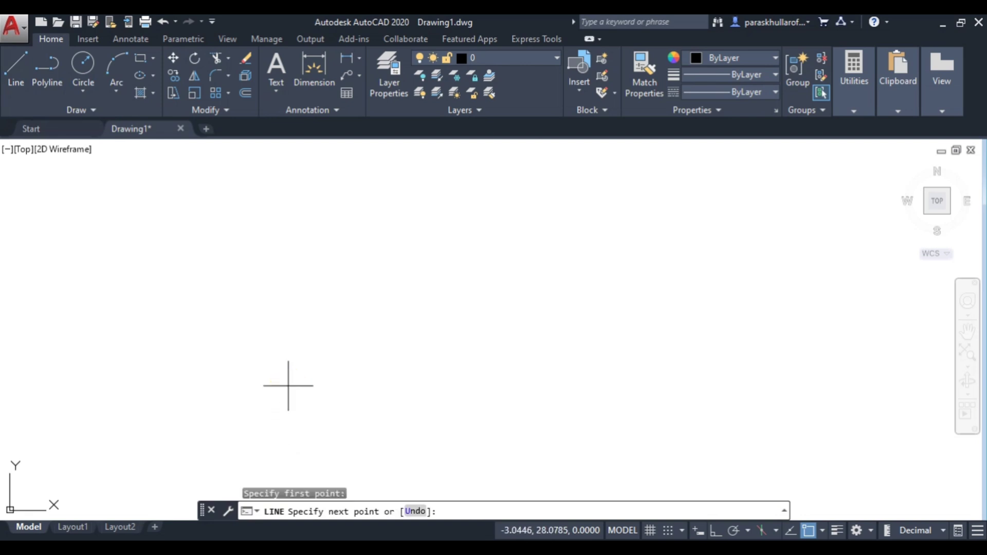
{"action": "mouse_move", "coordinate": [340, 345]}
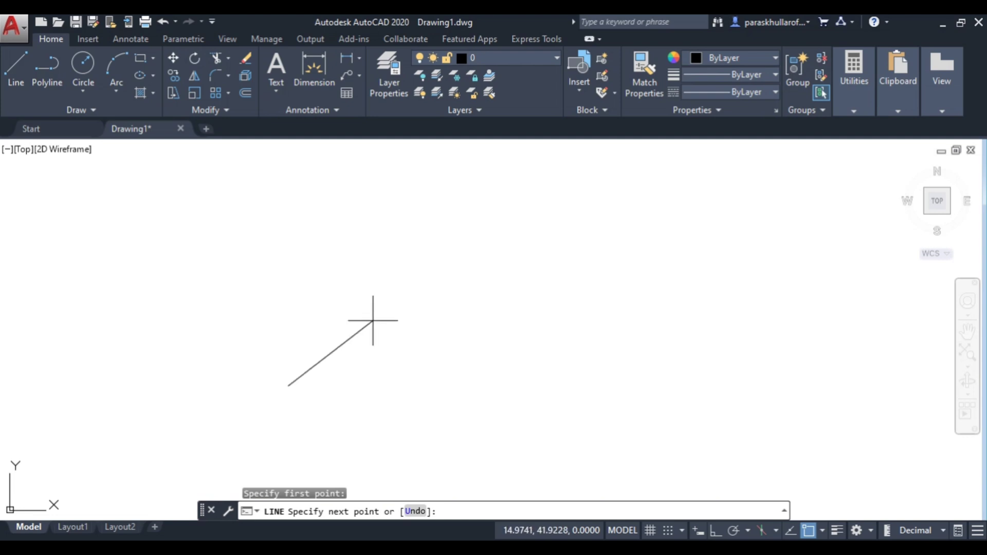
{"action": "type", "text": "@"}
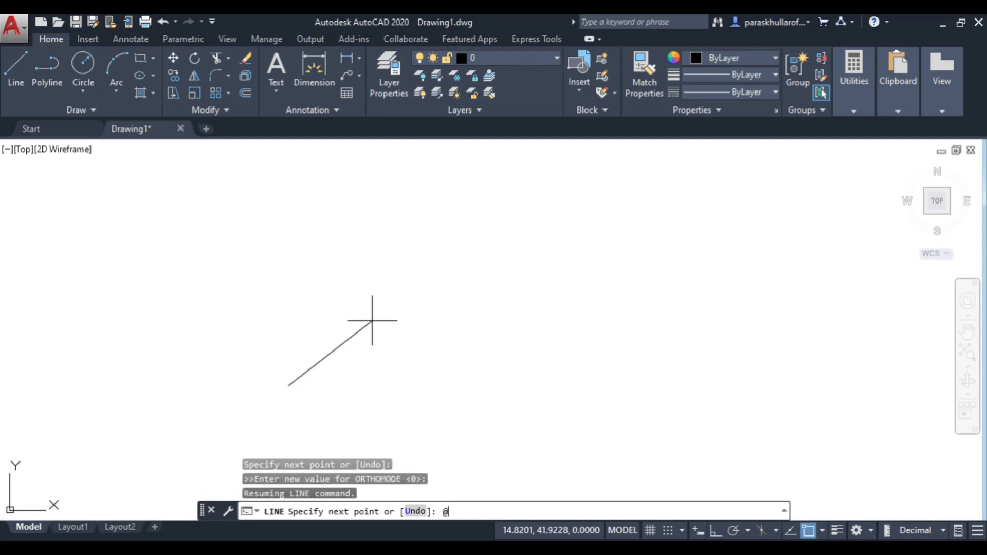
{"action": "type", "text": "50<"}
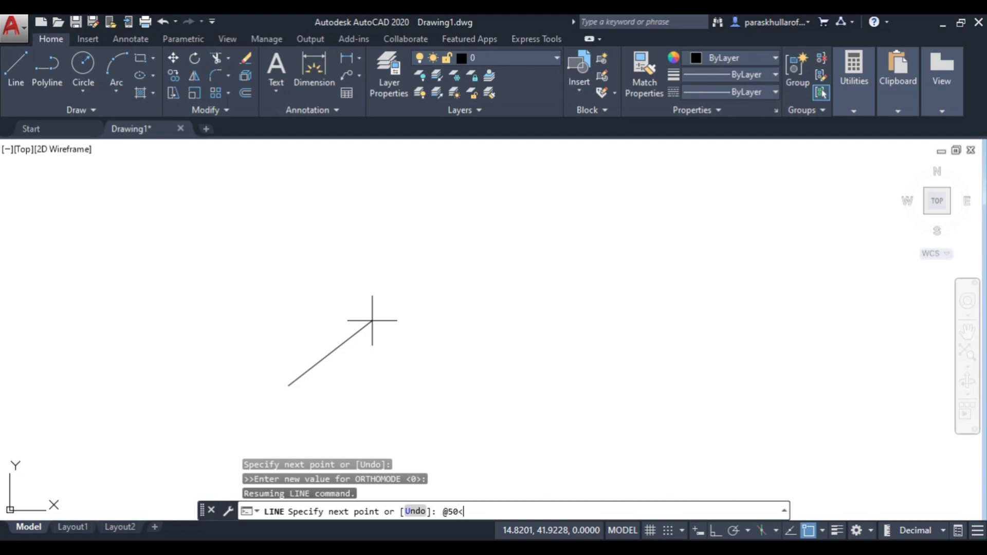
{"action": "type", "text": "0"}
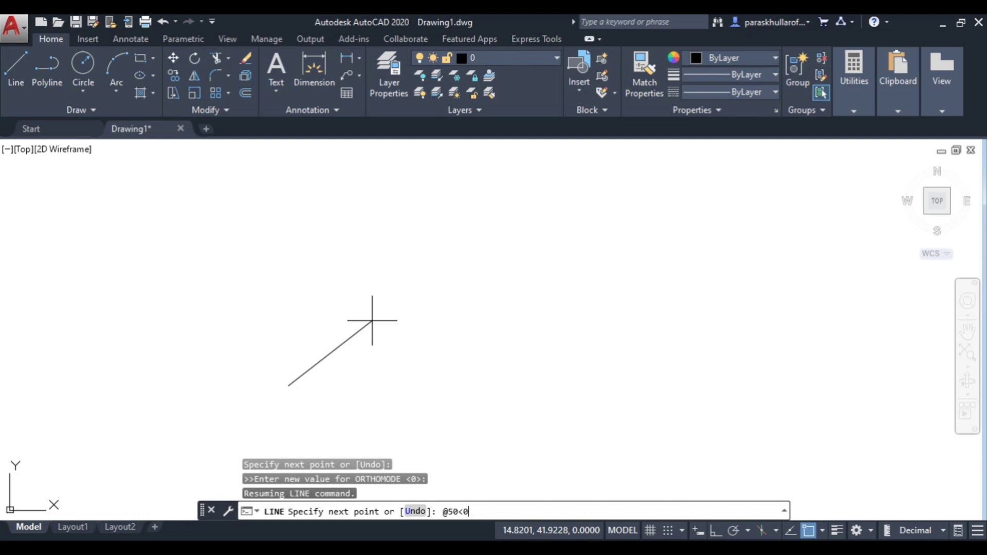
{"action": "key", "text": "Return"}
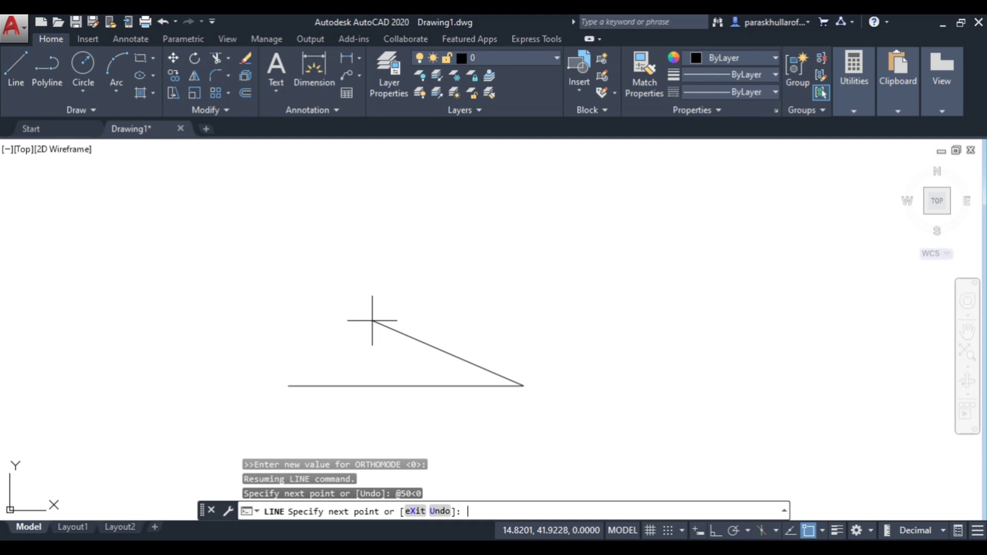
{"action": "mouse_move", "coordinate": [370, 319]}
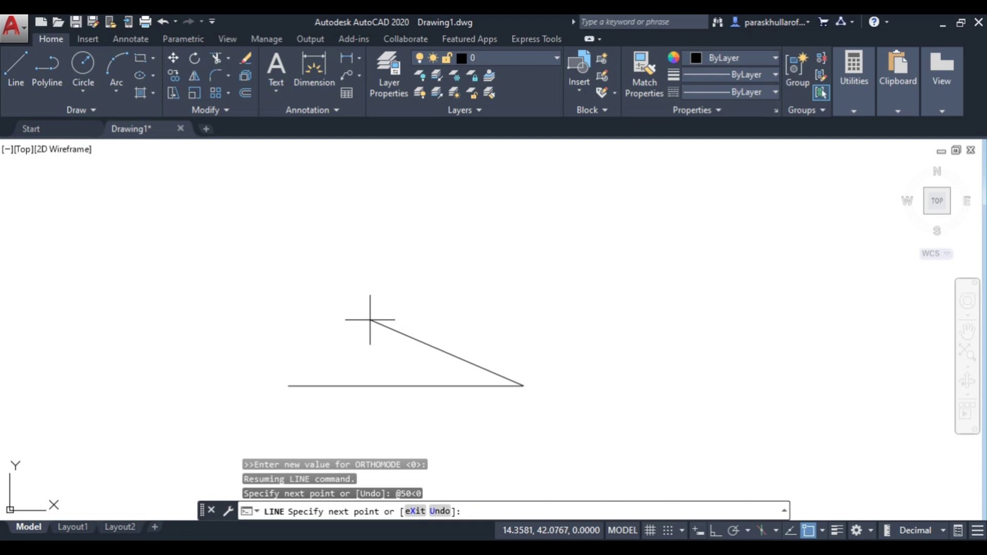
{"action": "mouse_move", "coordinate": [365, 311]}
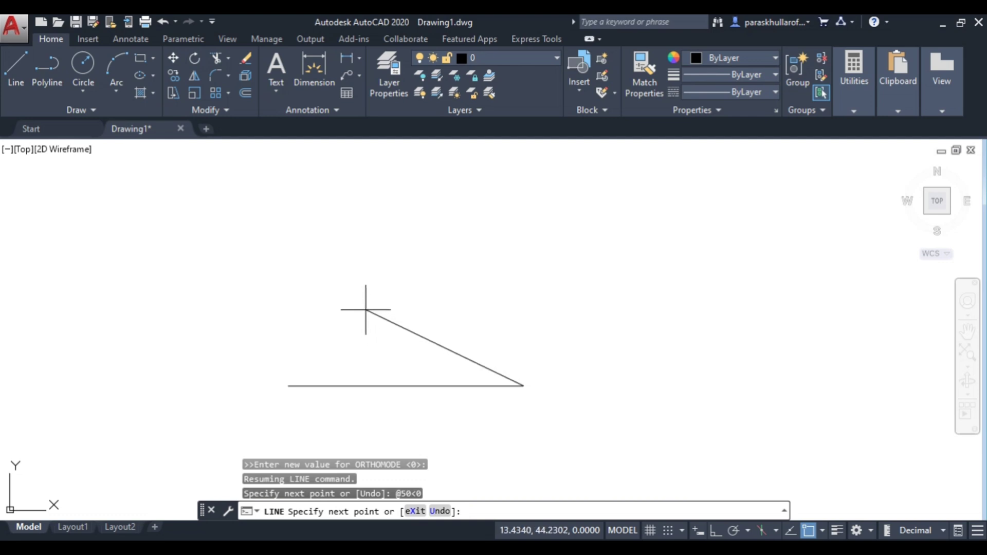
{"action": "mouse_move", "coordinate": [364, 308]}
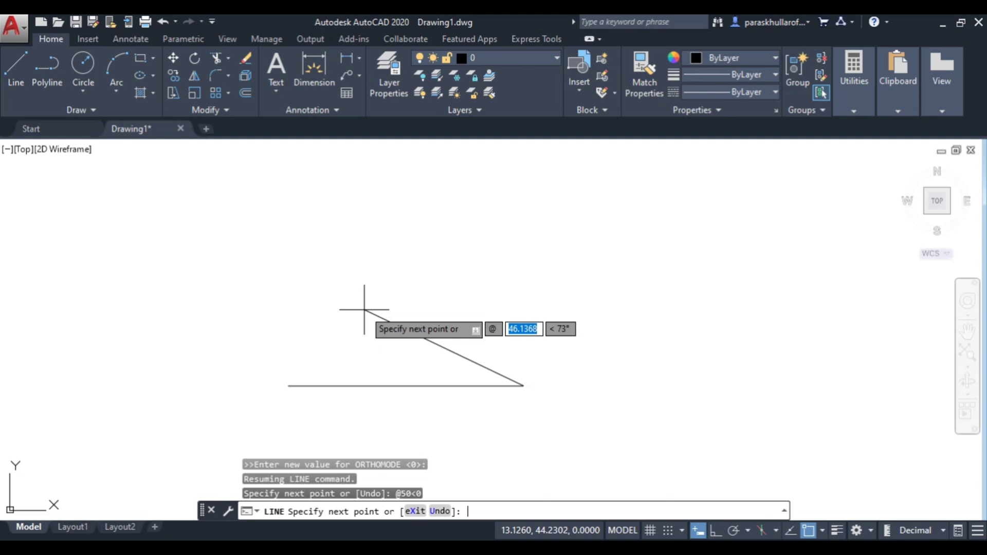
{"action": "type", "text": "50"}
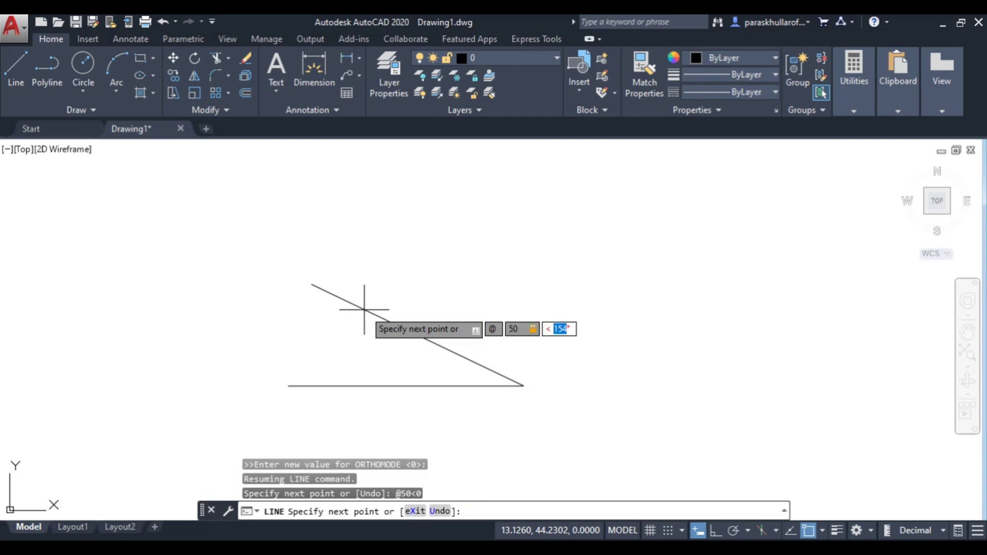
{"action": "type", "text": "90"}
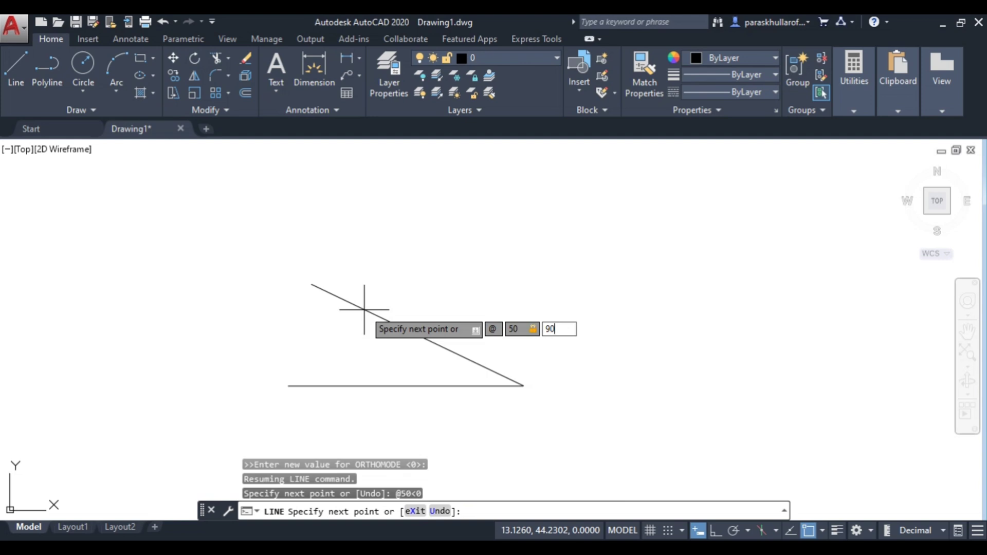
{"action": "mouse_move", "coordinate": [483, 511]}
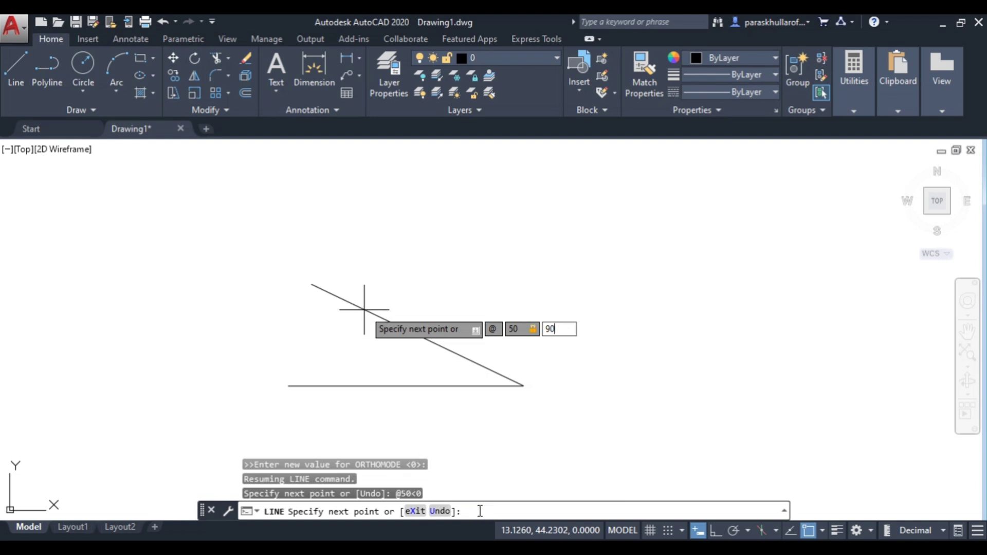
{"action": "mouse_move", "coordinate": [485, 376]}
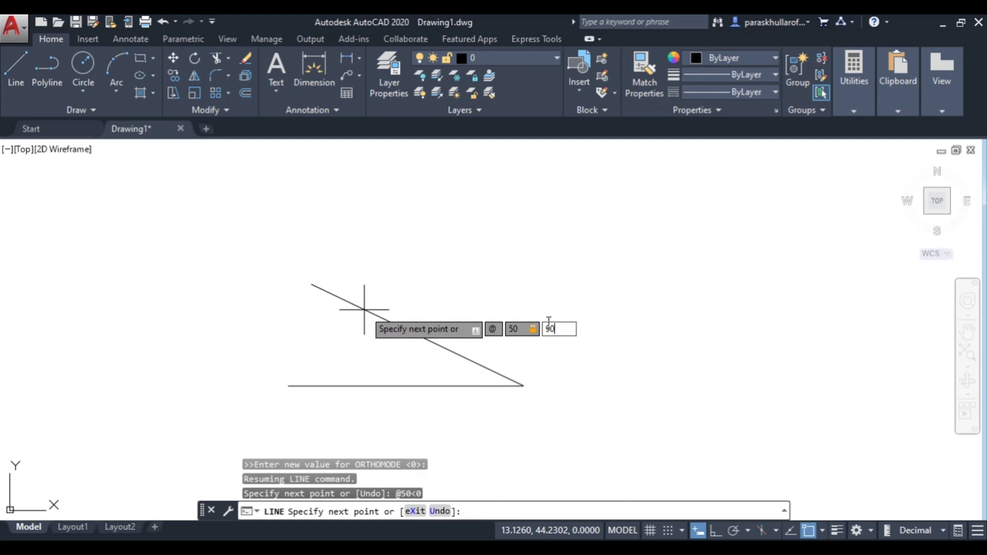
{"action": "key", "text": "Return"}
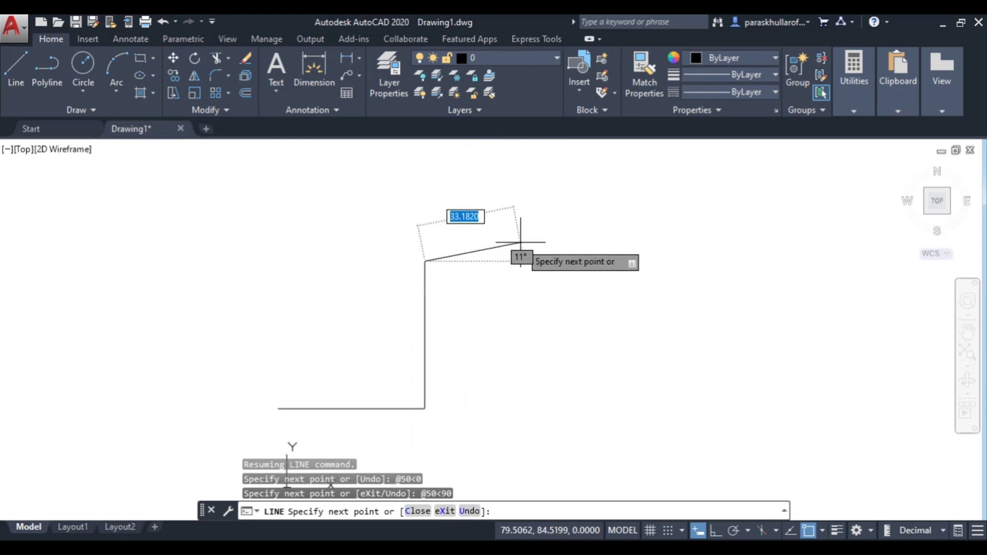
{"action": "mouse_move", "coordinate": [520, 251]}
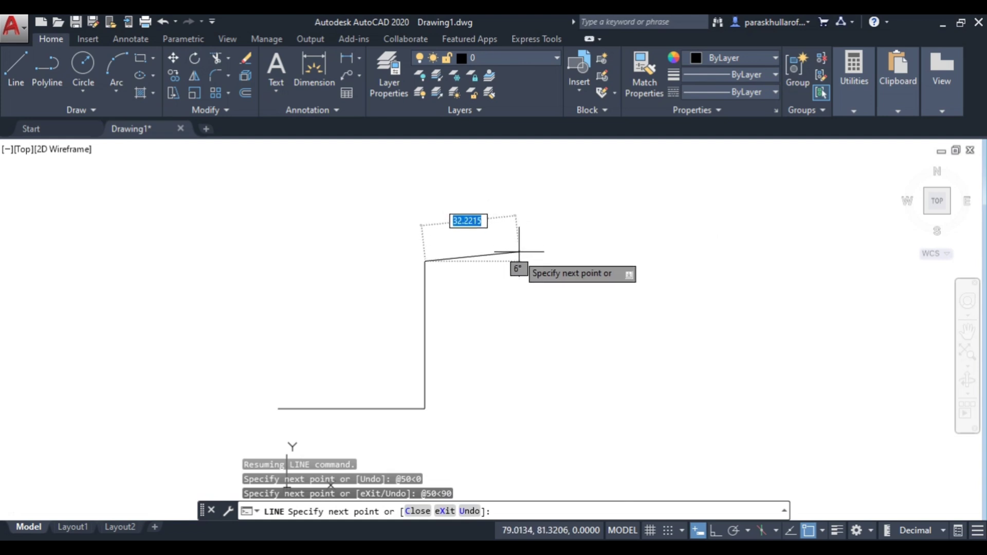
{"action": "mouse_move", "coordinate": [527, 495]}
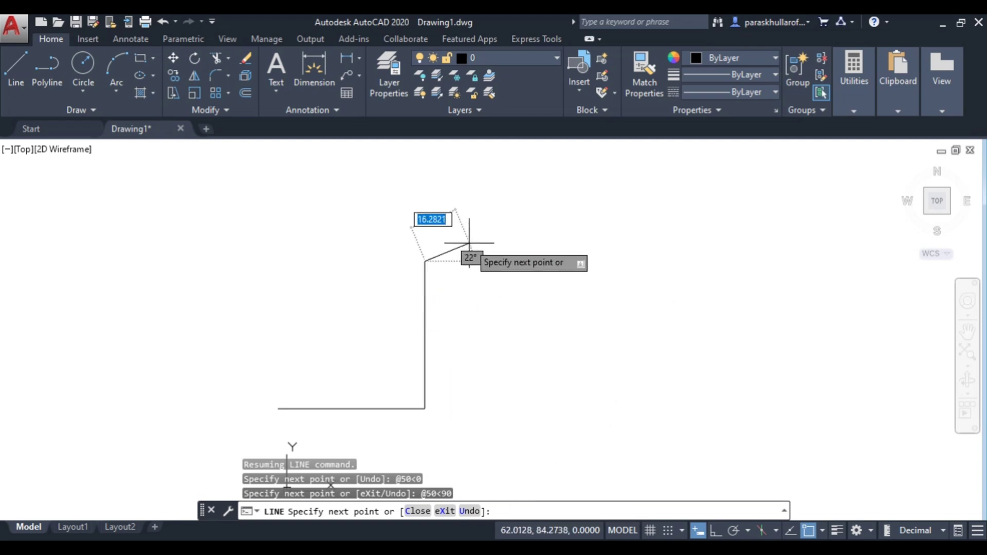
{"action": "mouse_move", "coordinate": [469, 245]}
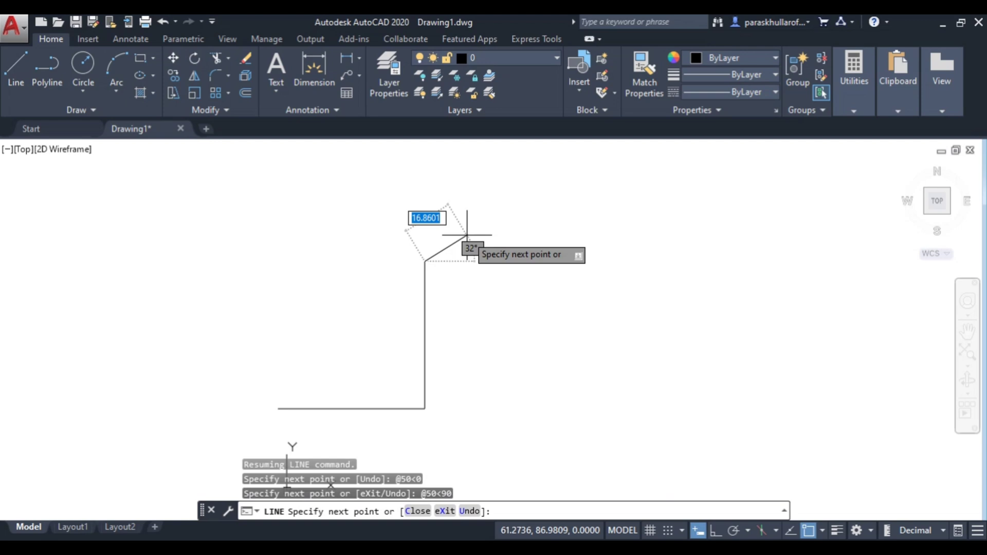
{"action": "key", "text": "Escape"}
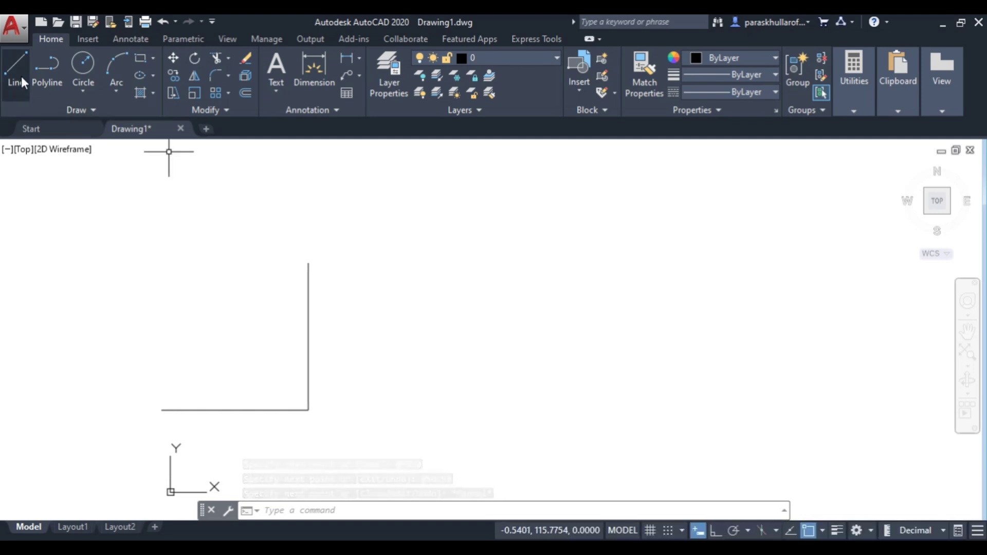
{"action": "mouse_move", "coordinate": [13, 62]}
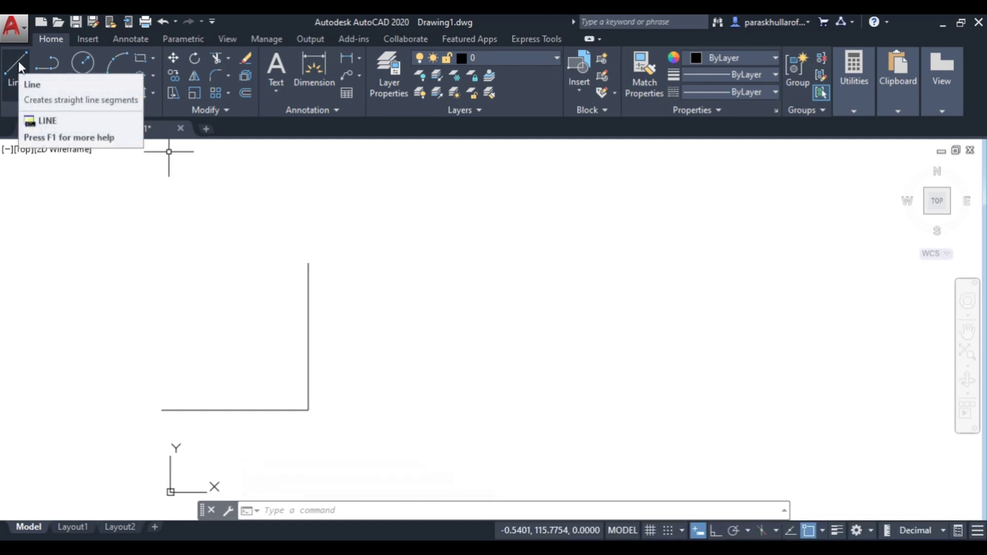
Start a new line right of the L-shape with its length locked at 50.
{"action": "left_click", "coordinate": [15, 63]}
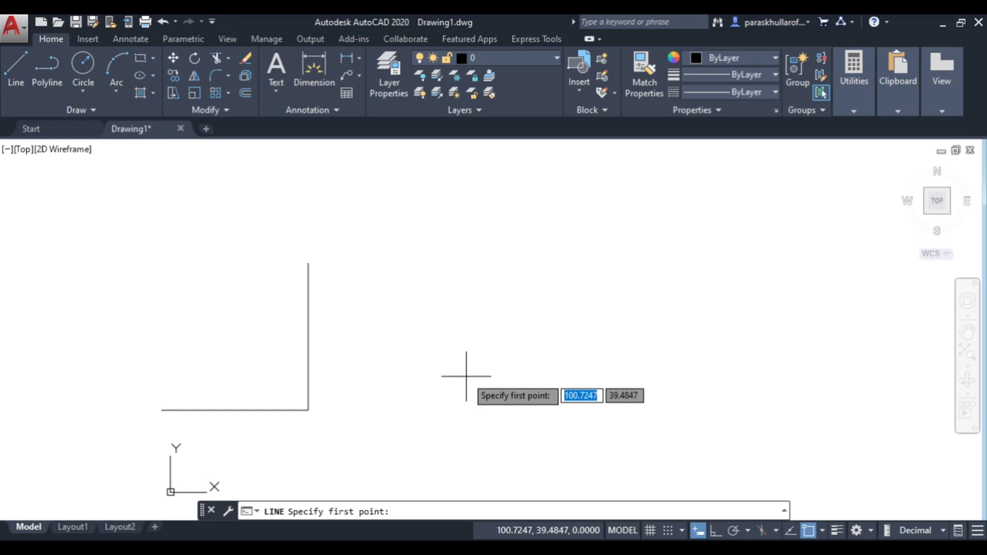
{"action": "mouse_move", "coordinate": [557, 371]}
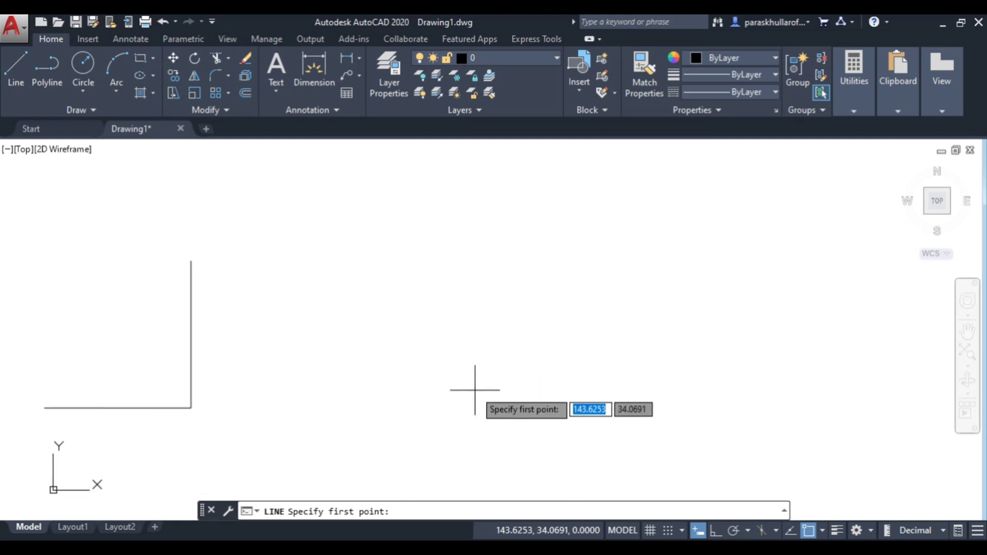
{"action": "mouse_move", "coordinate": [160, 151]}
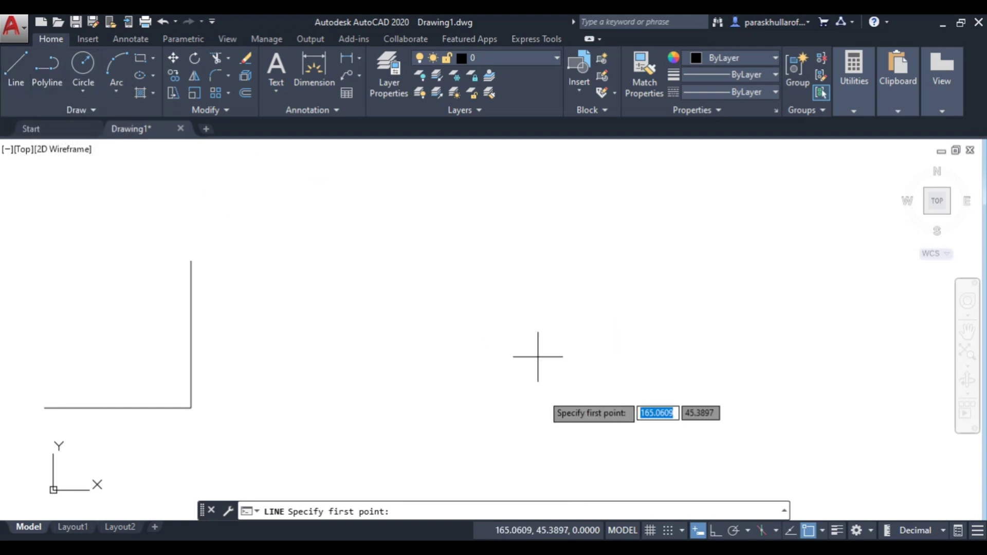
{"action": "mouse_move", "coordinate": [477, 363]}
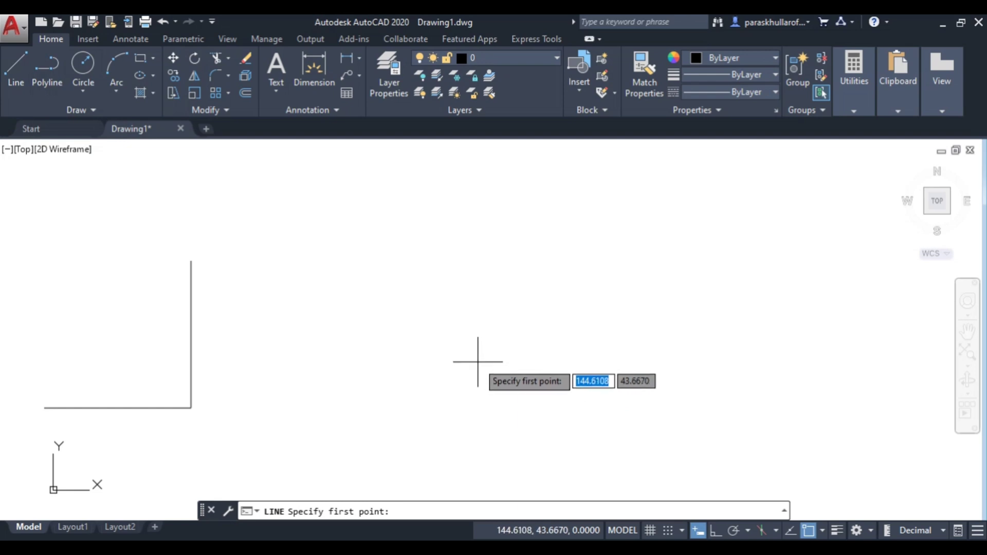
{"action": "left_click", "coordinate": [477, 362]}
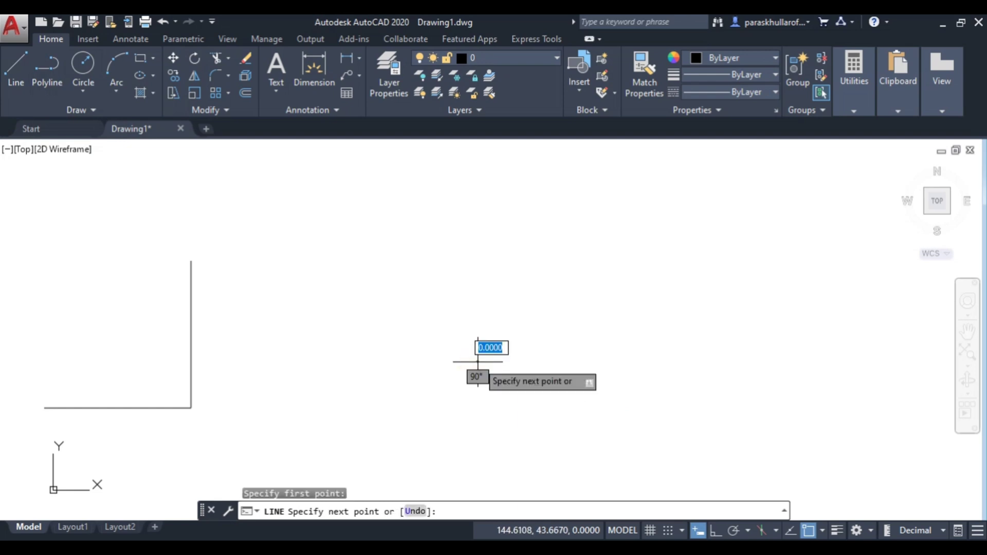
{"action": "mouse_move", "coordinate": [582, 296]}
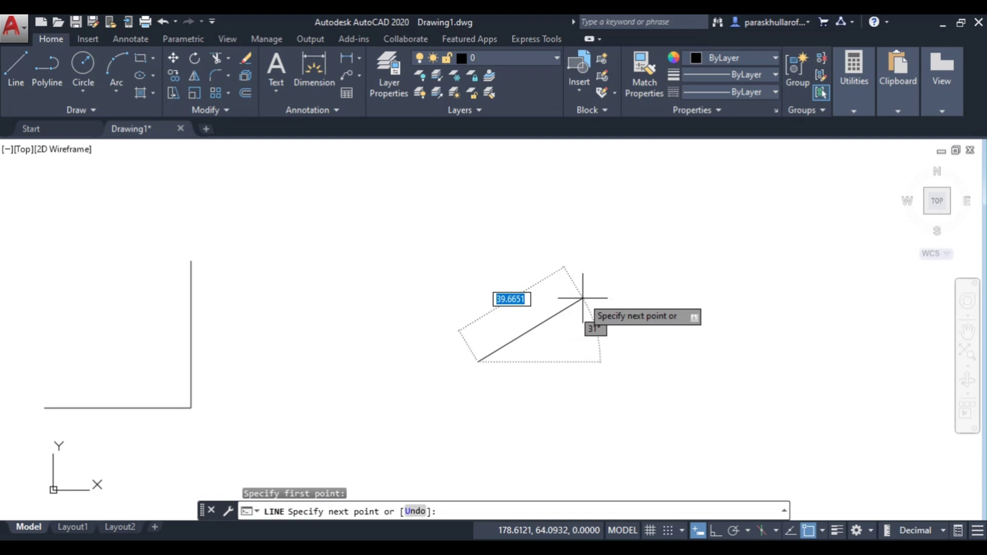
{"action": "mouse_move", "coordinate": [588, 285]}
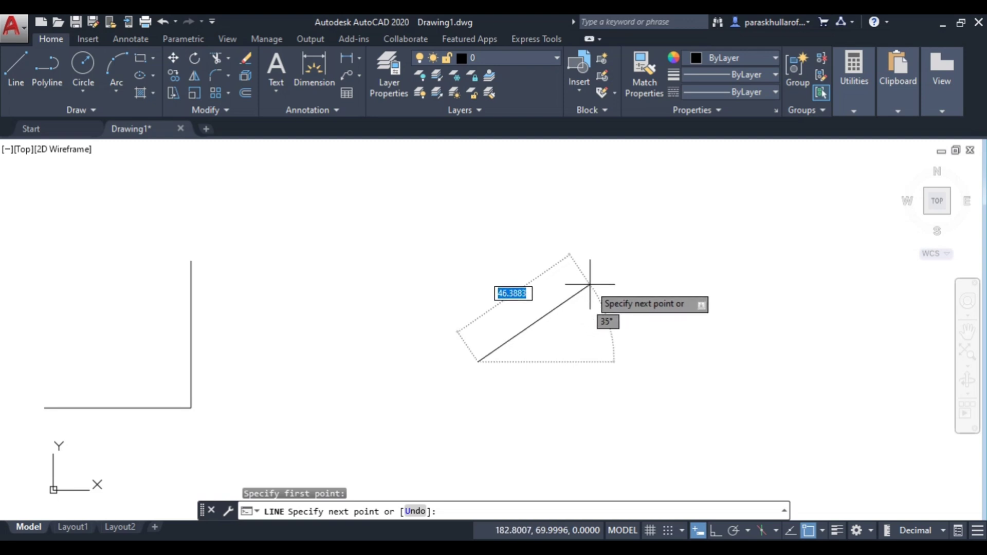
{"action": "type", "text": "5"}
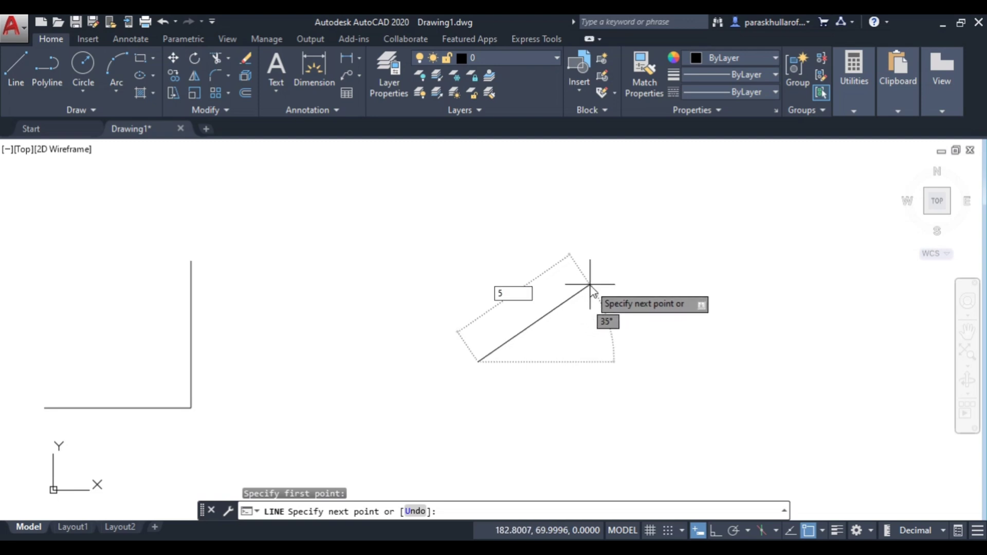
{"action": "type", "text": "0"}
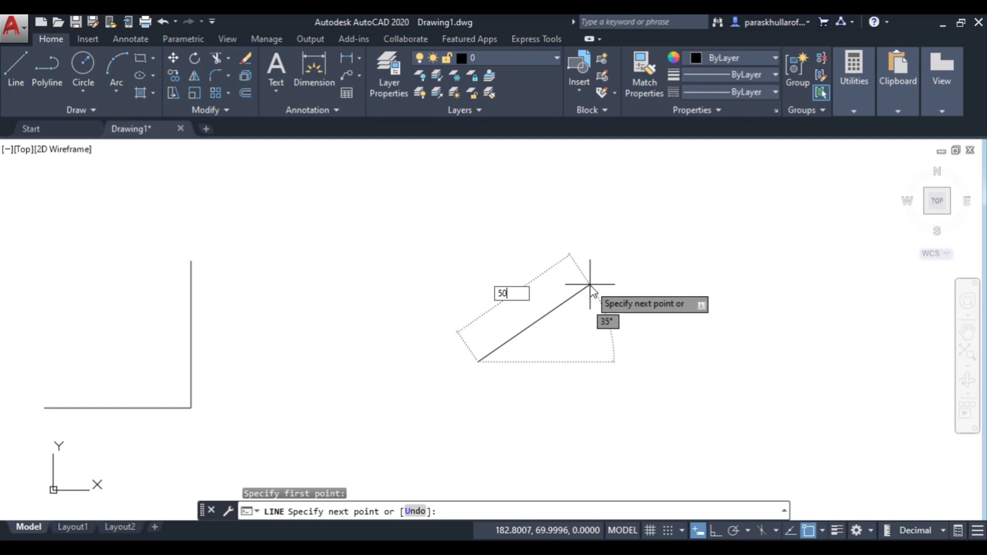
{"action": "key", "text": "Tab"}
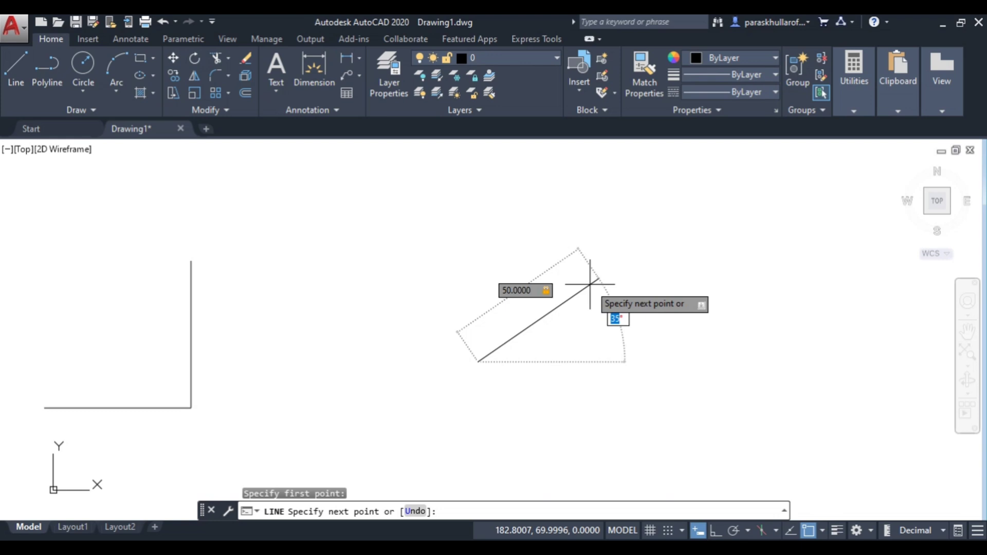
{"action": "mouse_move", "coordinate": [608, 252]}
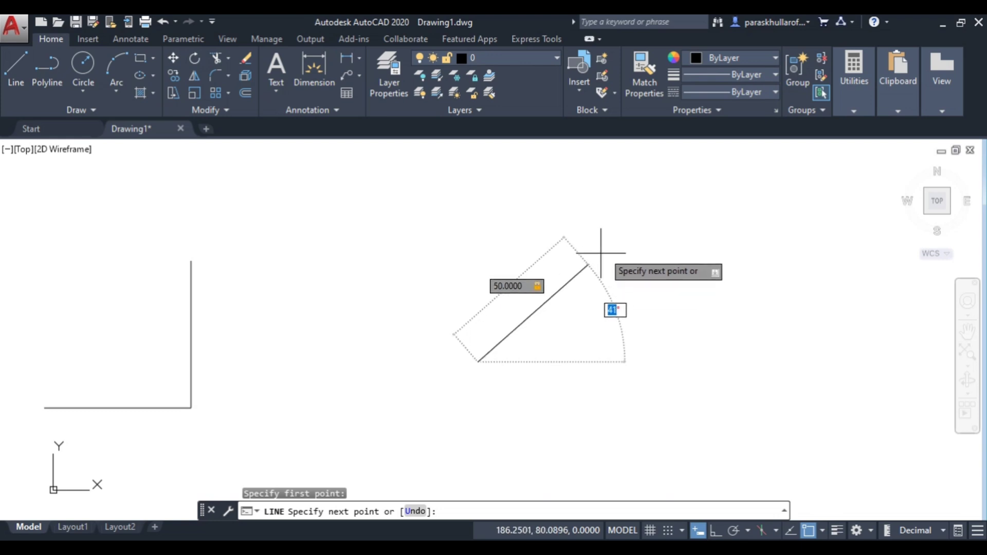
{"action": "mouse_move", "coordinate": [576, 296]}
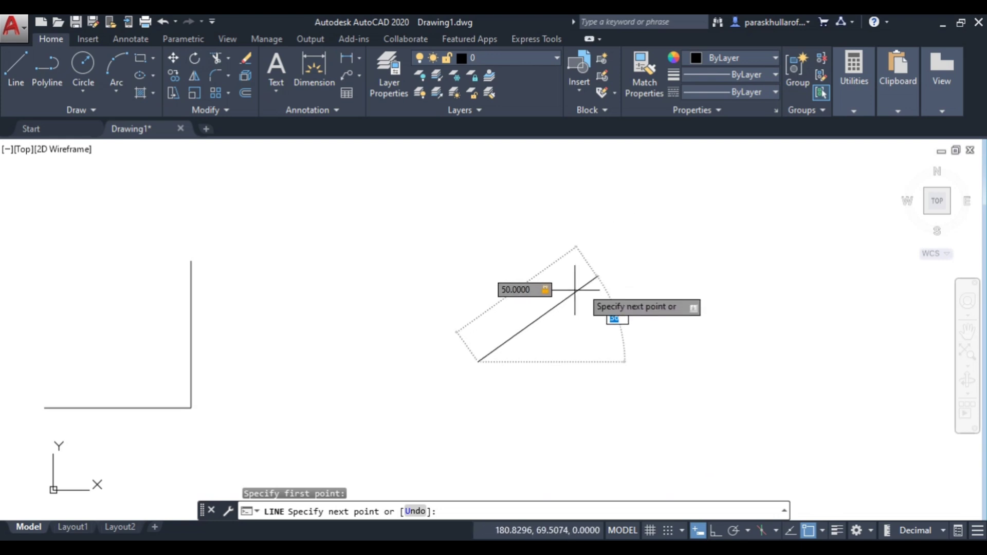
{"action": "mouse_move", "coordinate": [566, 276]}
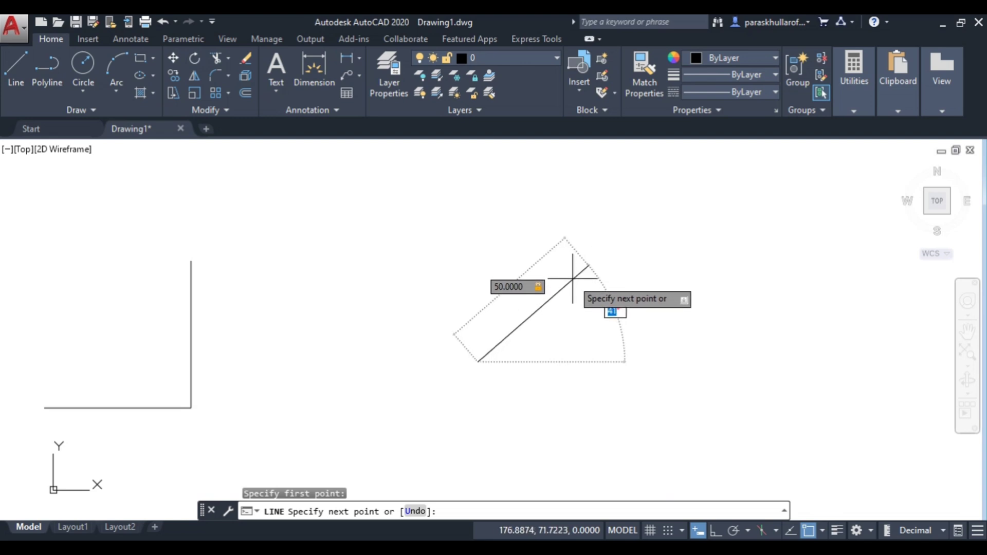
{"action": "mouse_move", "coordinate": [572, 271]}
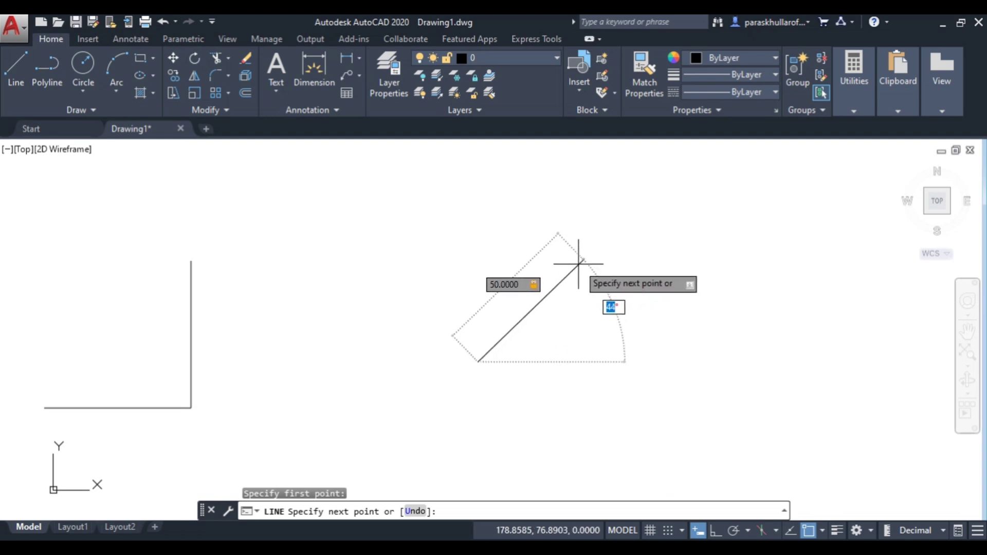
{"action": "mouse_move", "coordinate": [565, 263]}
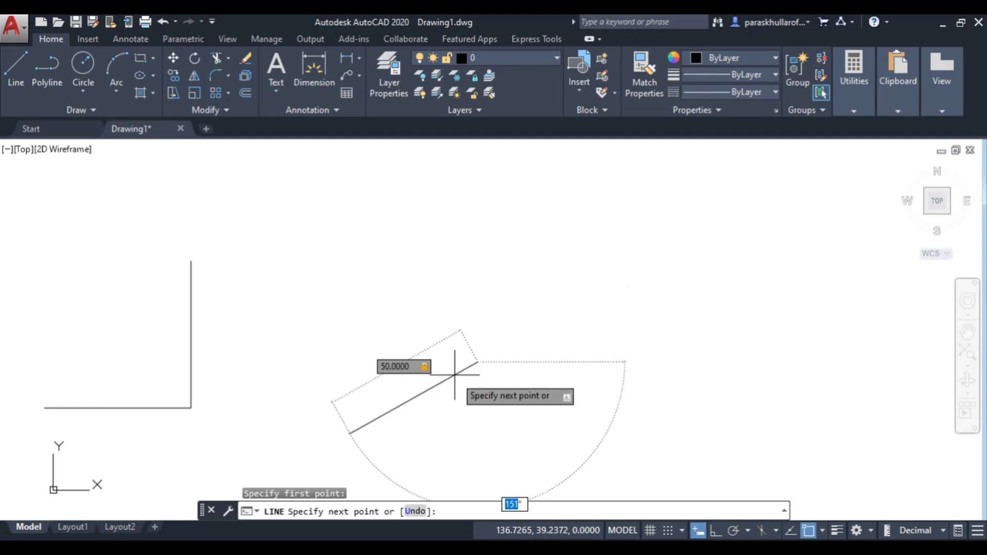
{"action": "mouse_move", "coordinate": [462, 315]}
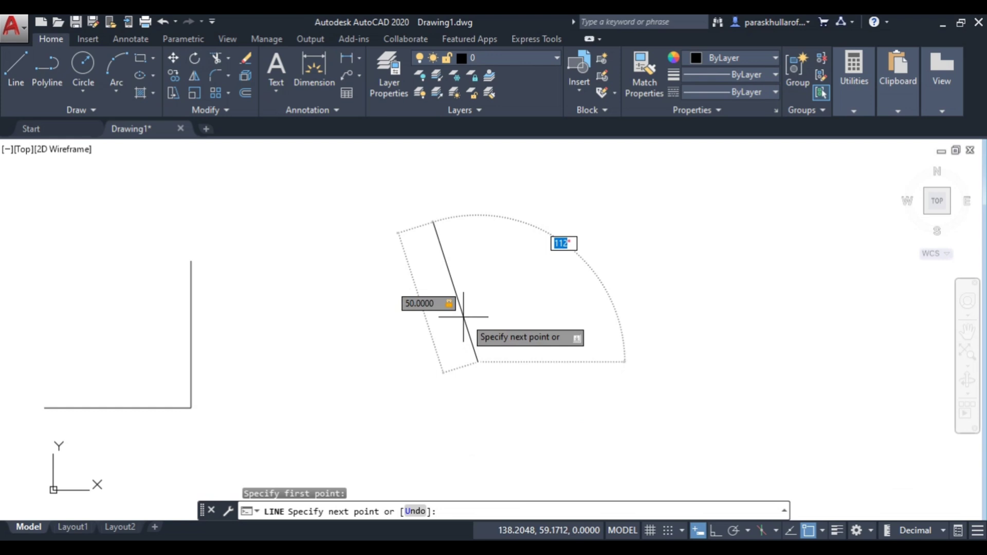
{"action": "mouse_move", "coordinate": [509, 332]}
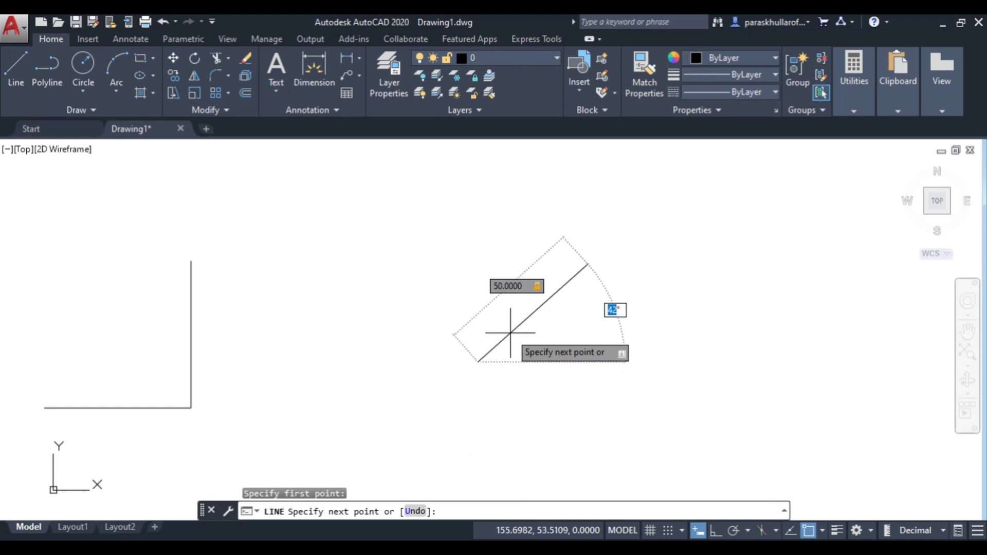
Set the segment's angle to 60 degrees, confirm it and end the command.
{"action": "type", "text": "60"}
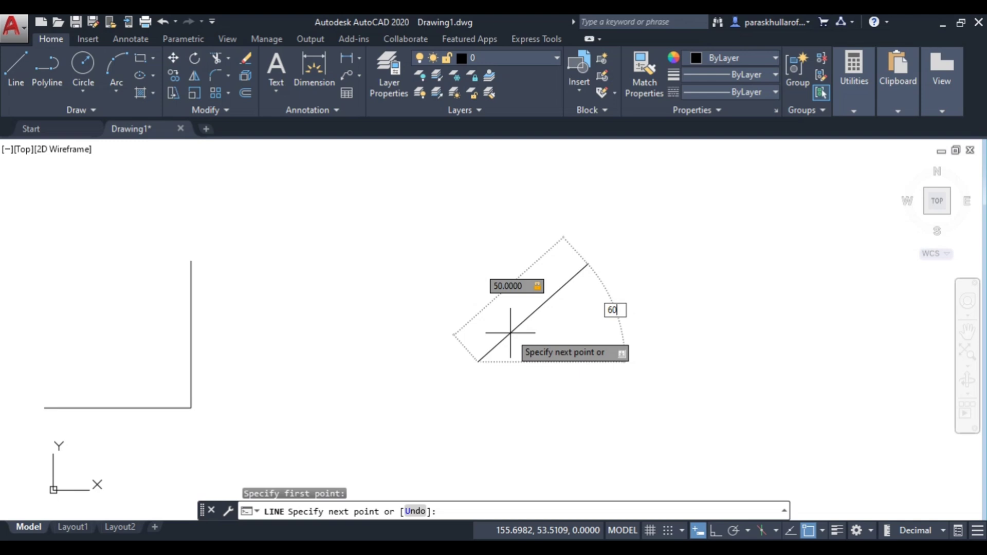
{"action": "key", "text": "Return"}
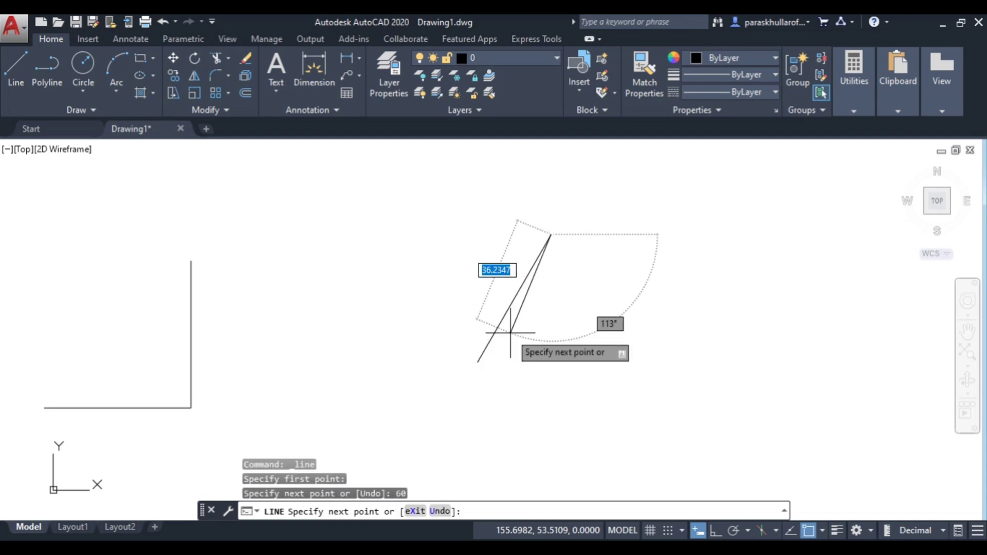
{"action": "key", "text": "Escape"}
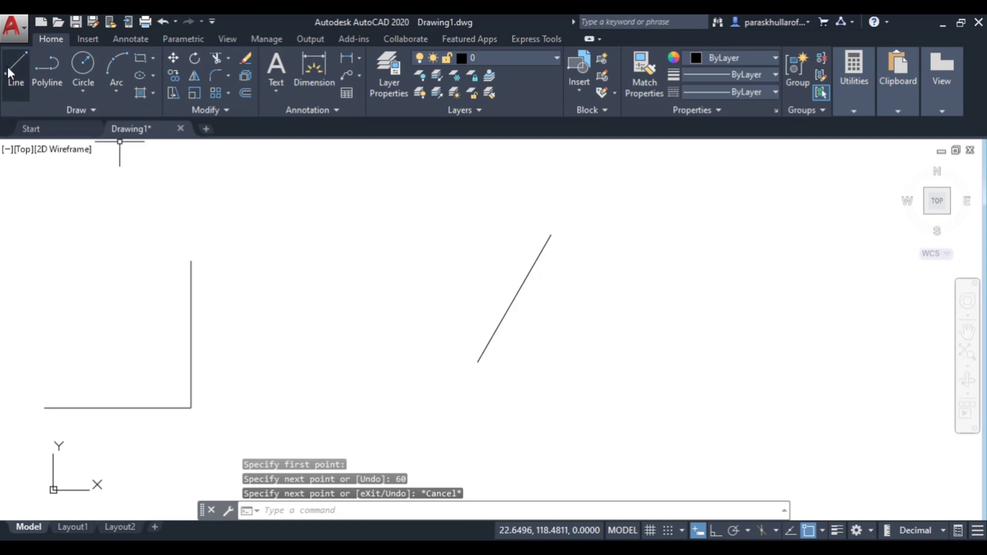
Start a new line snapped to the slanted line's lower endpoint.
{"action": "left_click", "coordinate": [15, 63]}
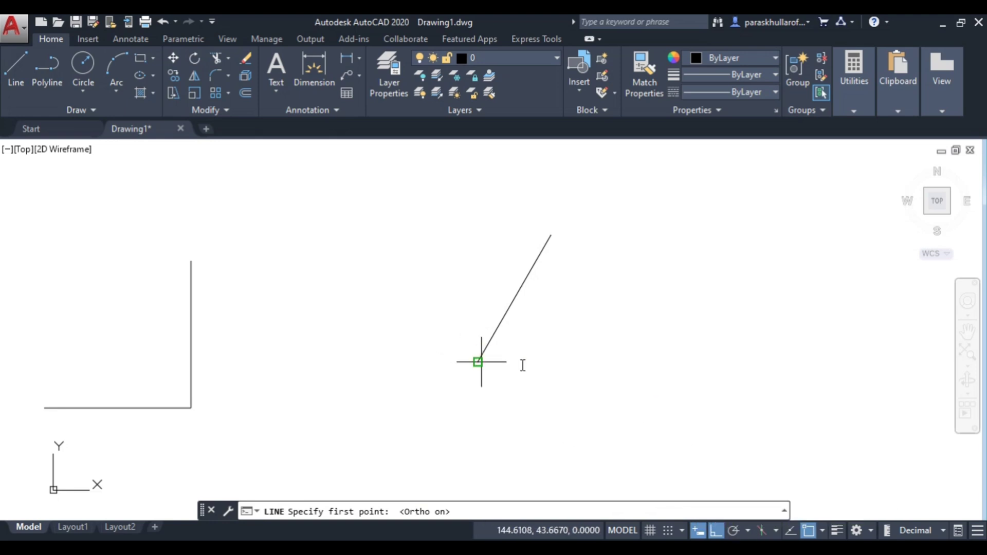
{"action": "left_click", "coordinate": [480, 363]}
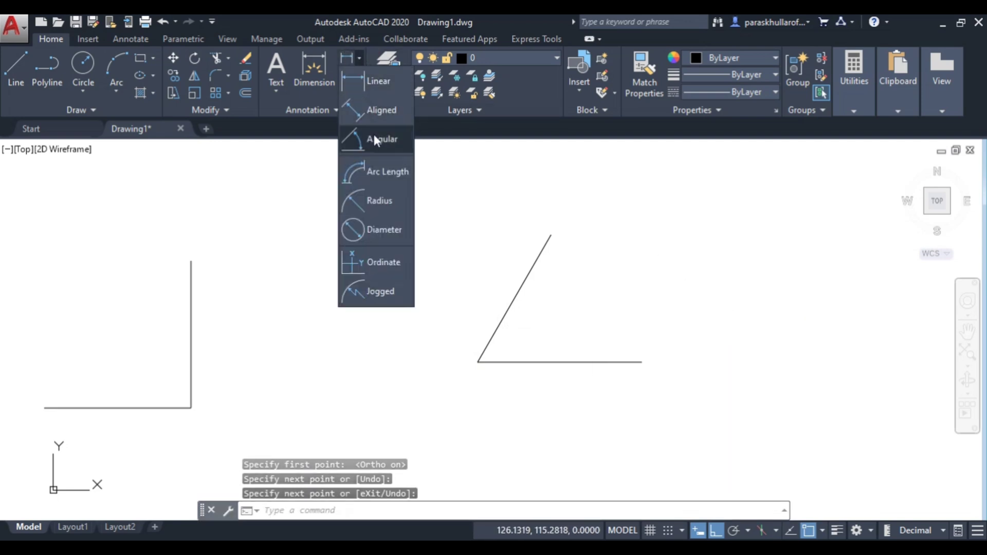
{"action": "left_click", "coordinate": [383, 139]}
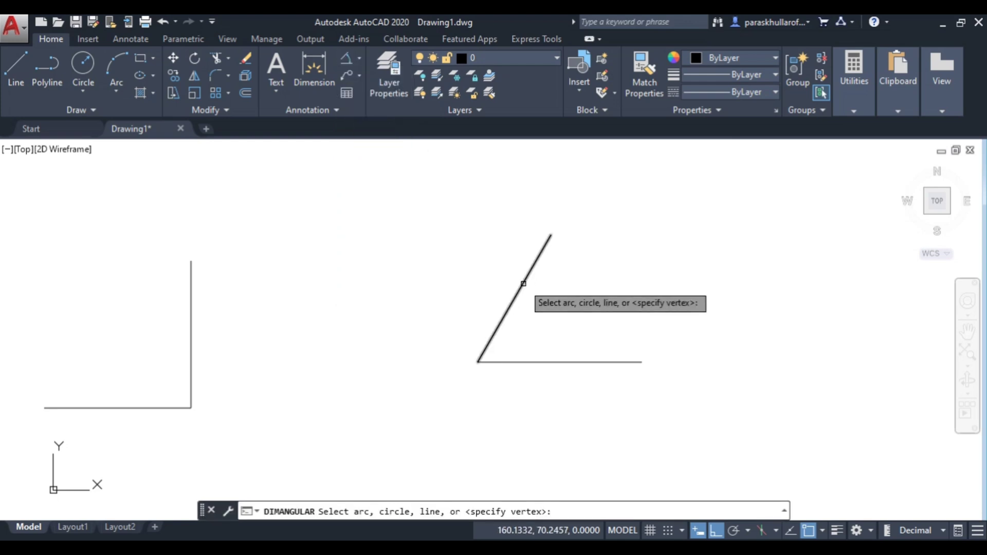
{"action": "left_click", "coordinate": [510, 296]}
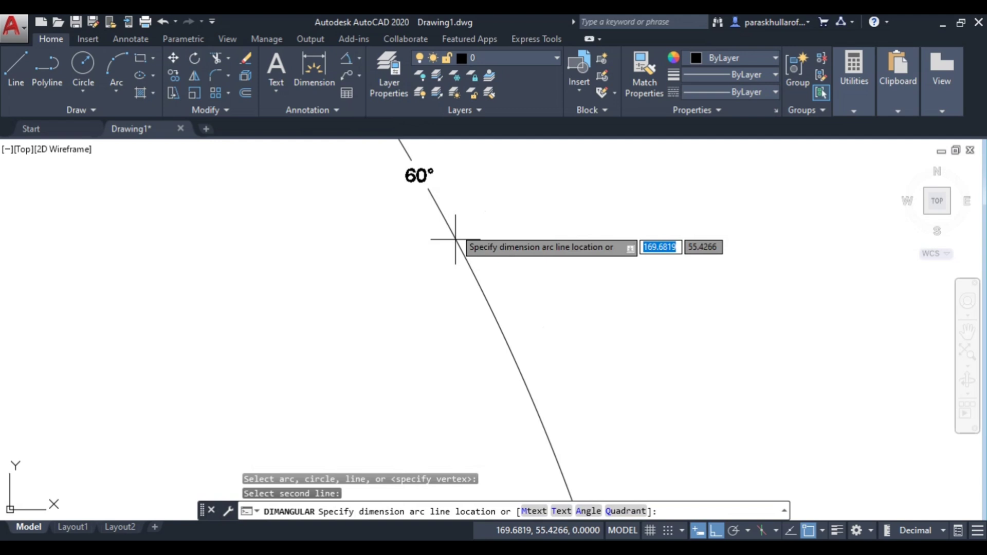
{"action": "mouse_move", "coordinate": [457, 277]}
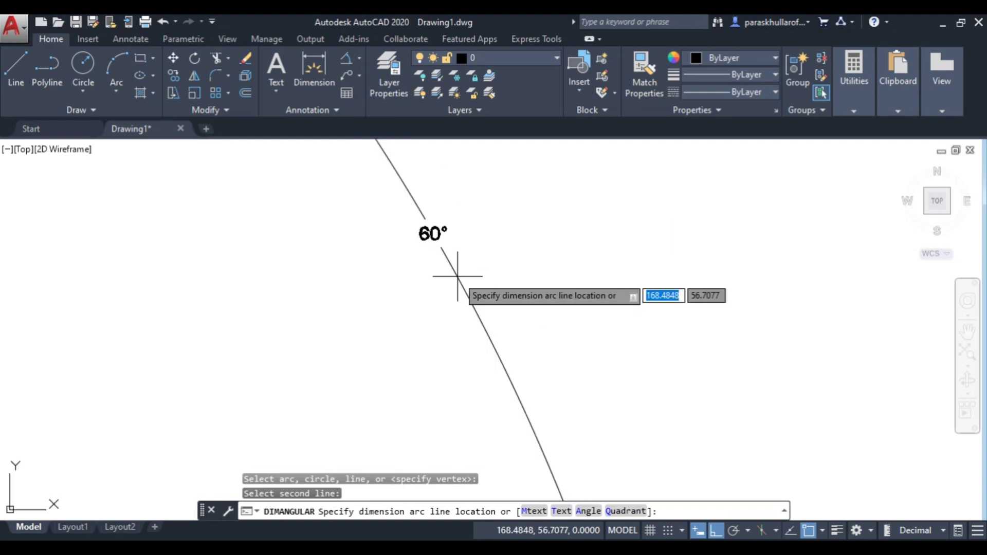
{"action": "mouse_move", "coordinate": [457, 276]}
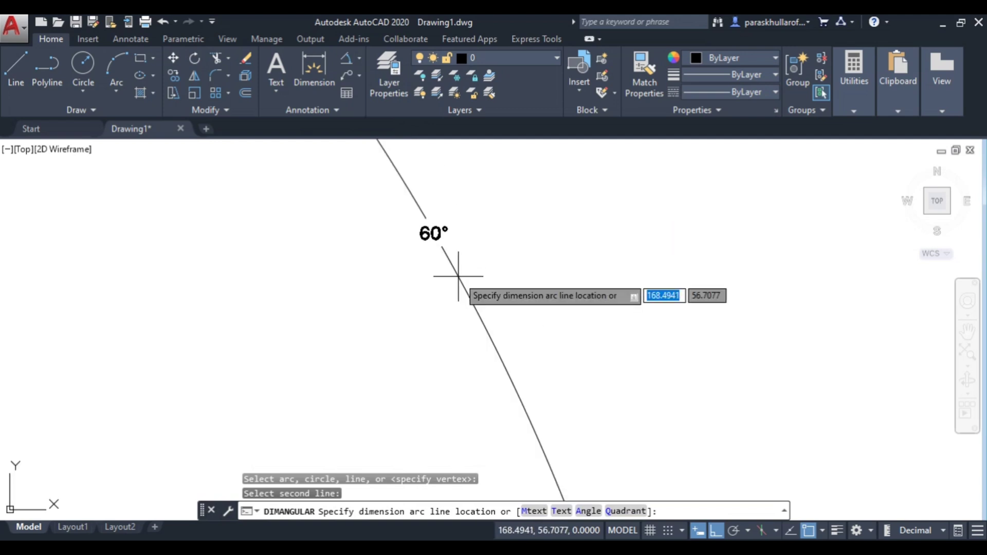
{"action": "key", "text": "Escape"}
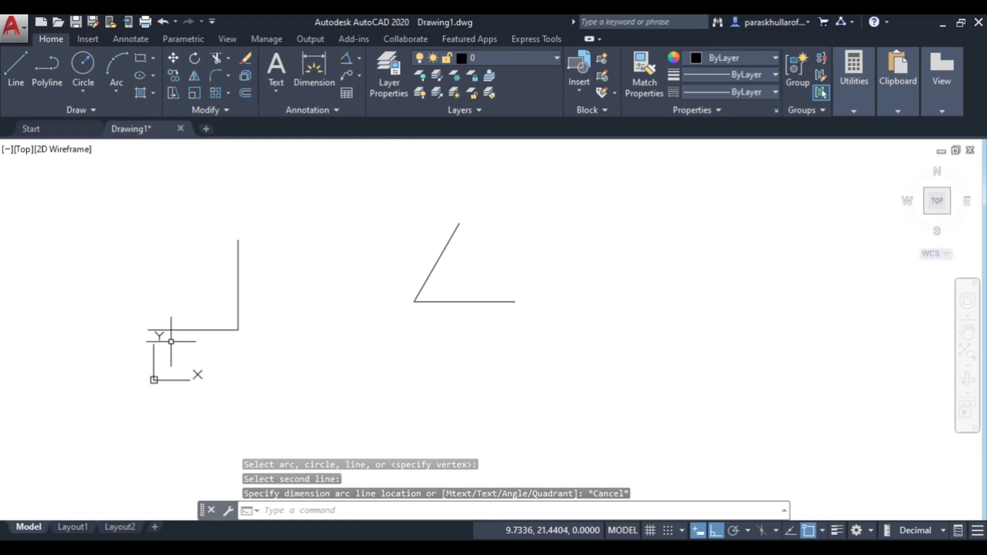
{"action": "mouse_move", "coordinate": [506, 465]}
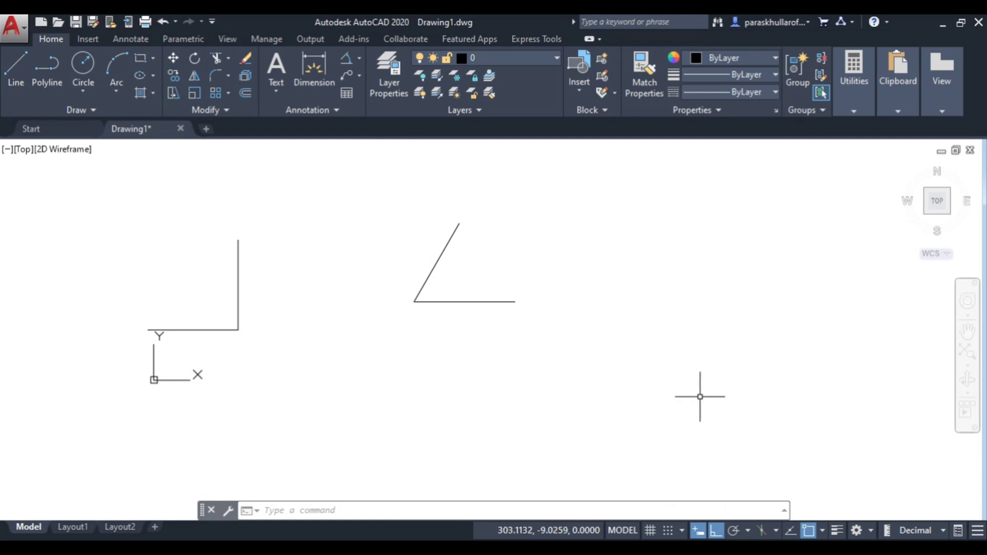
{"action": "mouse_move", "coordinate": [699, 531]}
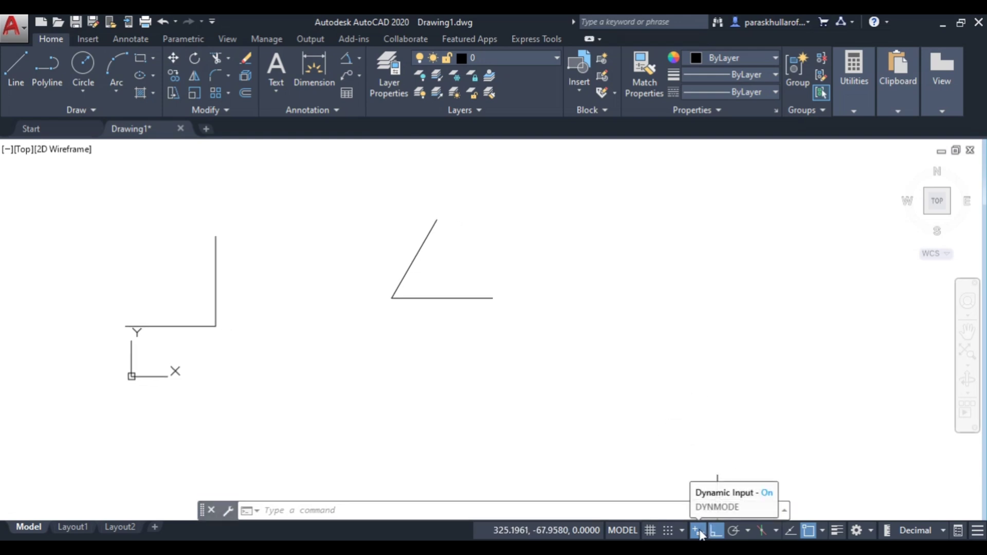
{"action": "mouse_move", "coordinate": [700, 469]}
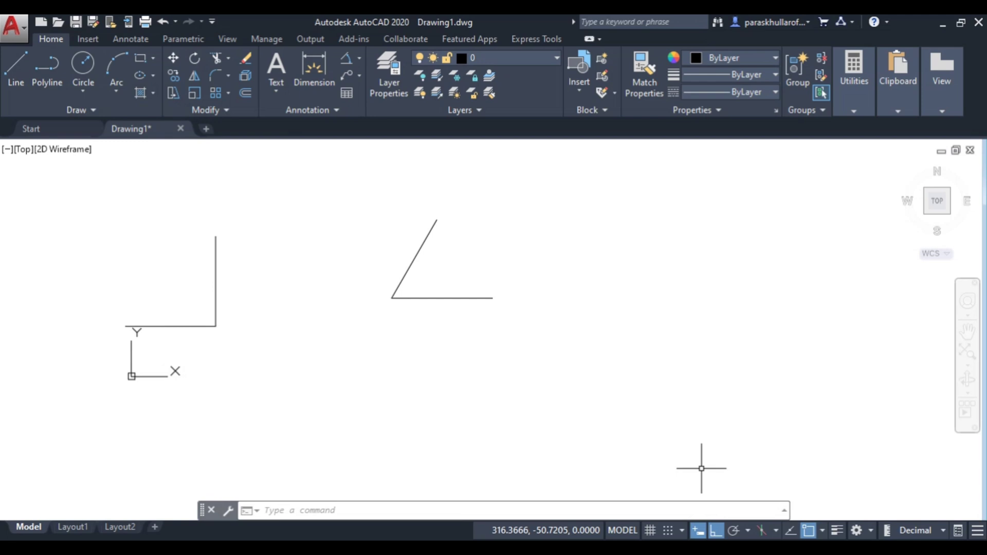
{"action": "mouse_move", "coordinate": [700, 530]}
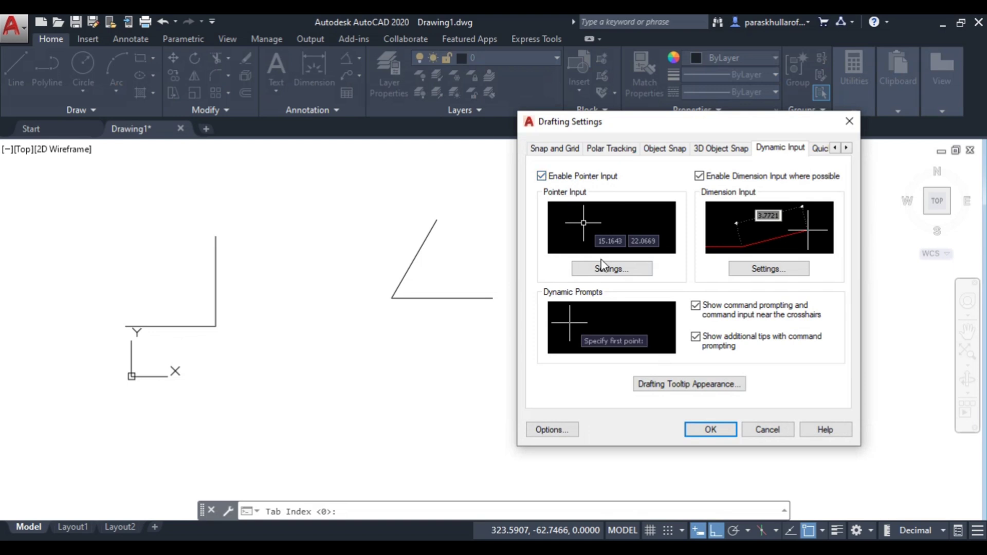
{"action": "mouse_move", "coordinate": [608, 267]}
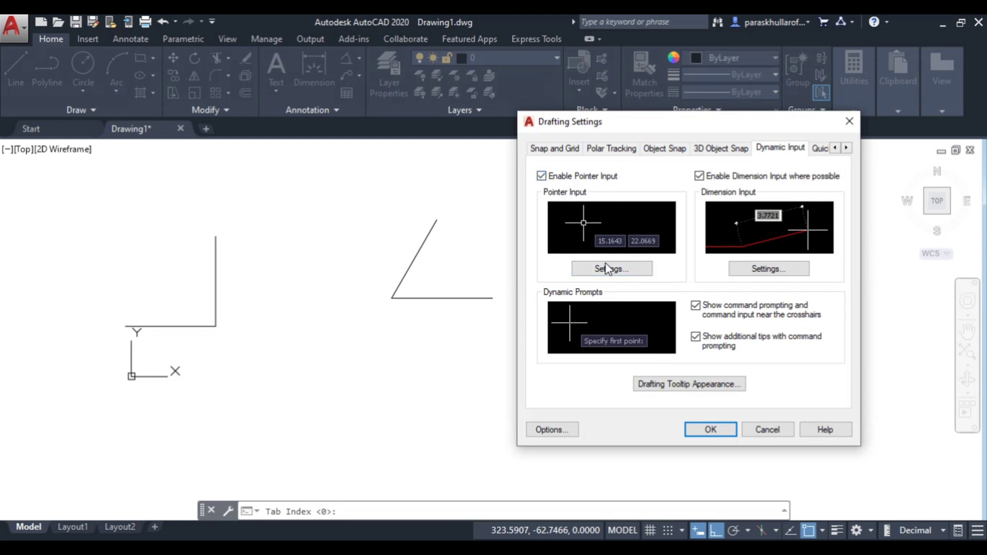
Set Pointer Input to relative coordinates and confirm both settings dialogs.
{"action": "left_click", "coordinate": [611, 268]}
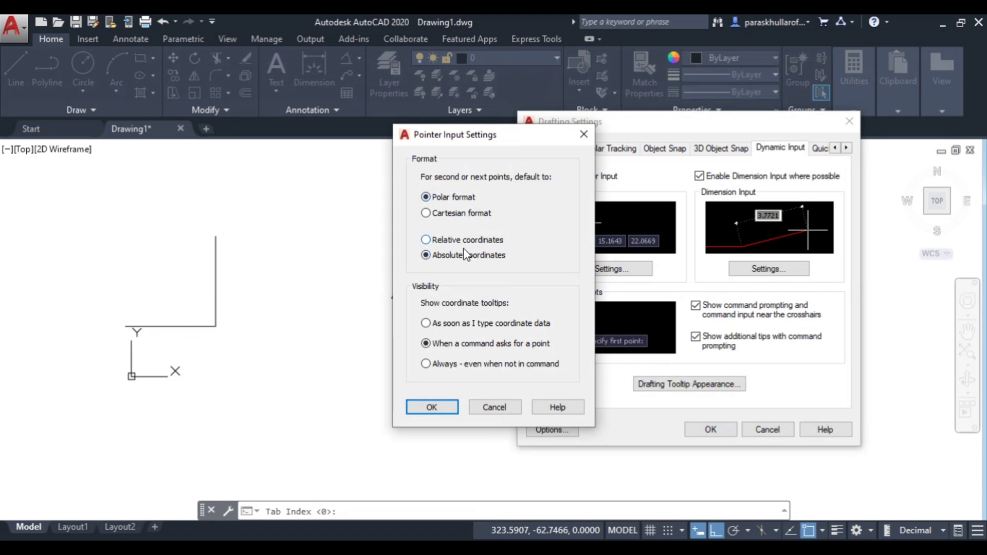
{"action": "left_click", "coordinate": [426, 240]}
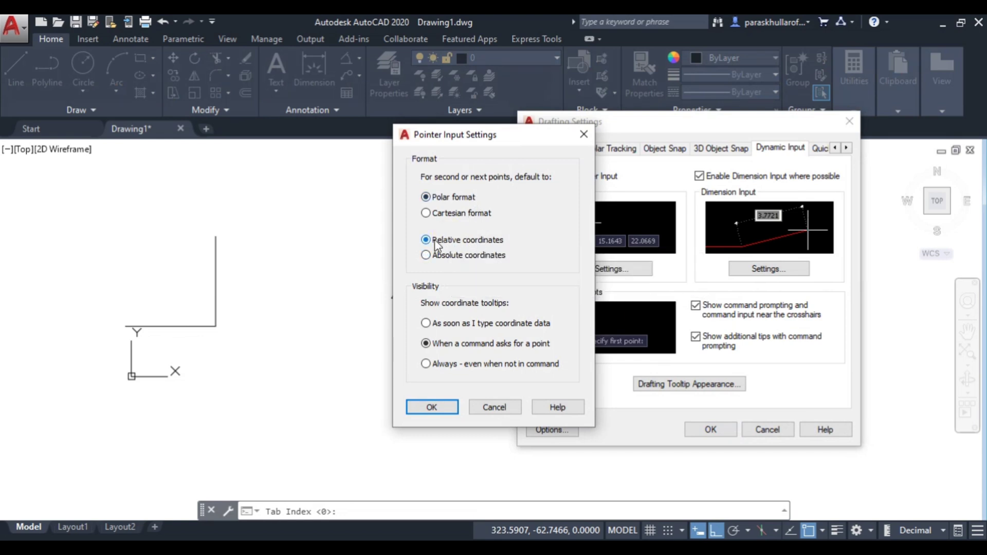
{"action": "mouse_move", "coordinate": [438, 245]}
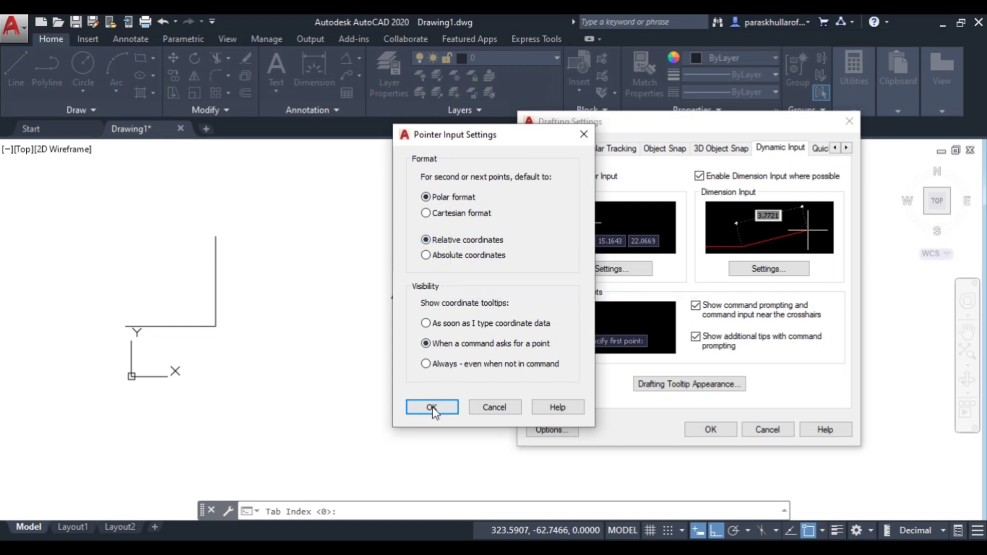
{"action": "left_click", "coordinate": [431, 407]}
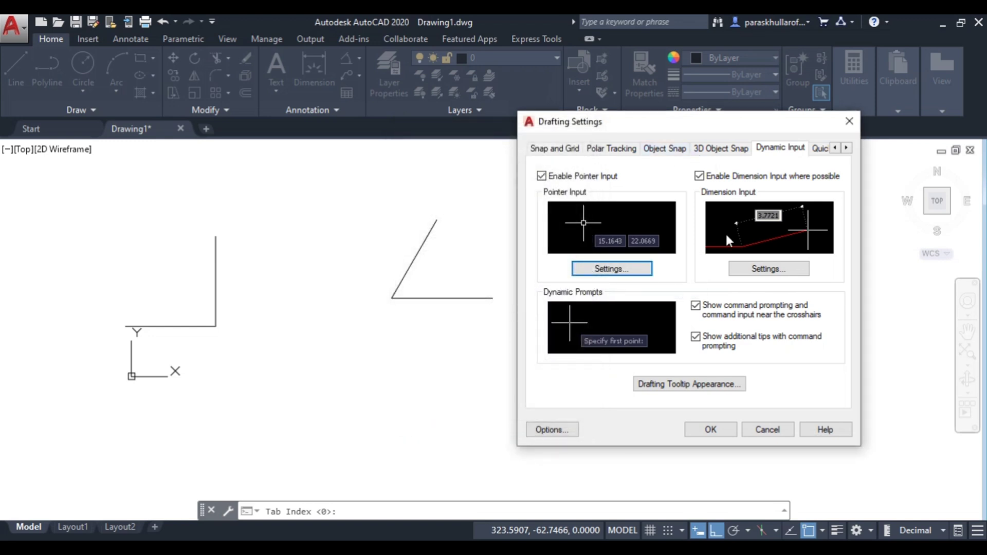
{"action": "left_click", "coordinate": [711, 430]}
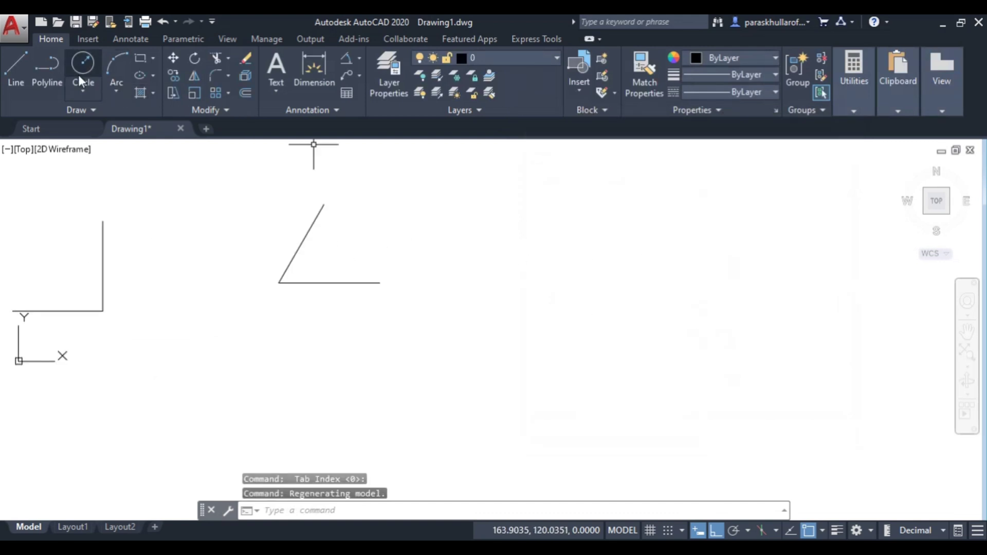
{"action": "left_click", "coordinate": [15, 66]}
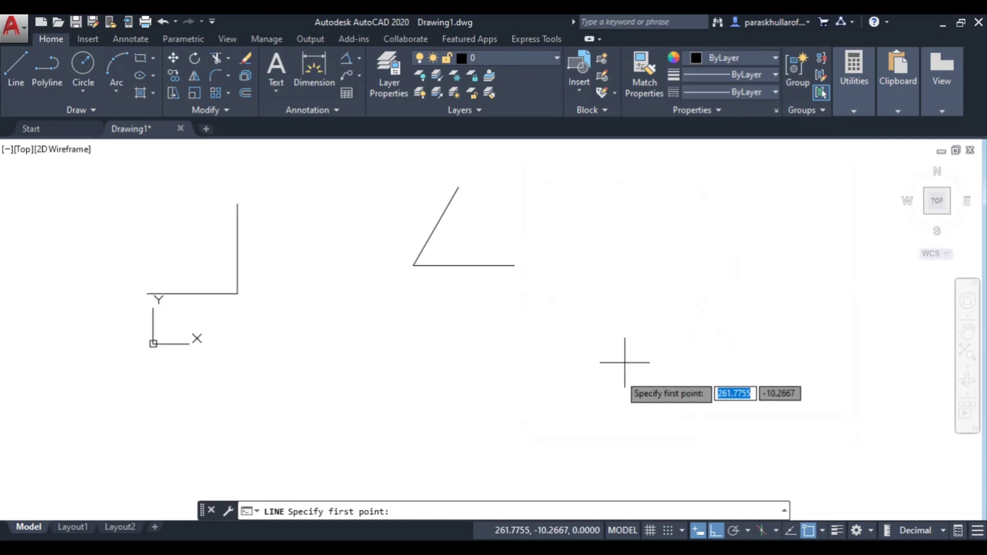
{"action": "mouse_move", "coordinate": [433, 372]}
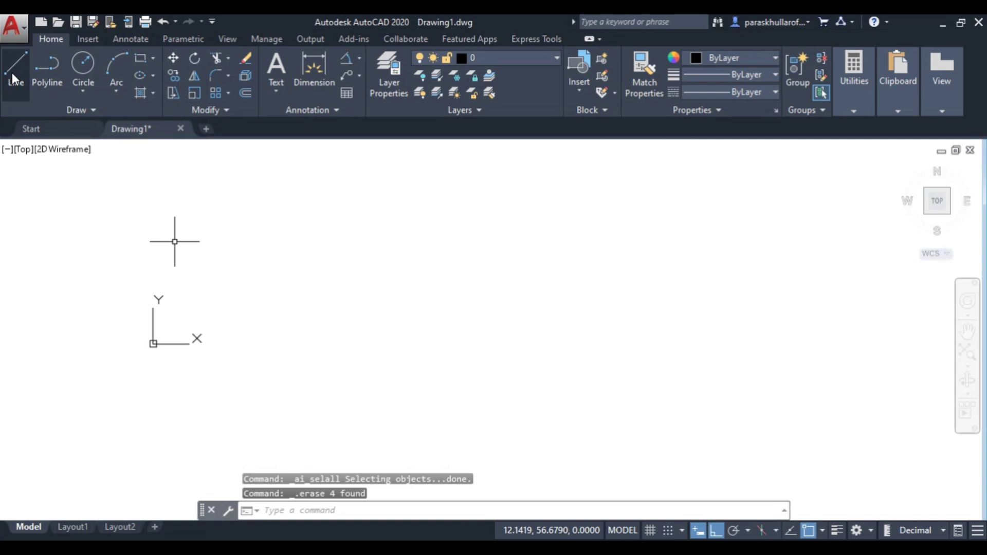
{"action": "left_click", "coordinate": [15, 68]}
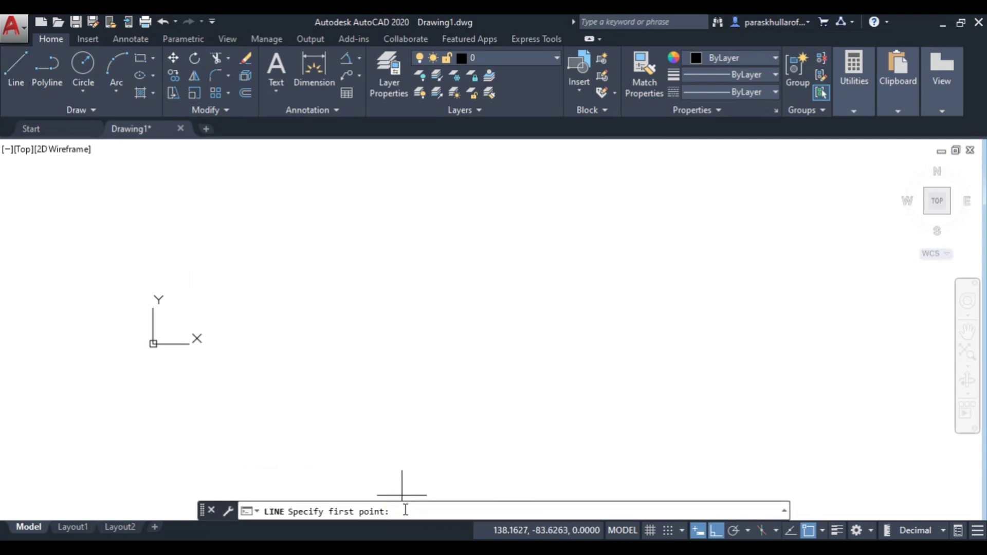
{"action": "type", "text": "0,0"}
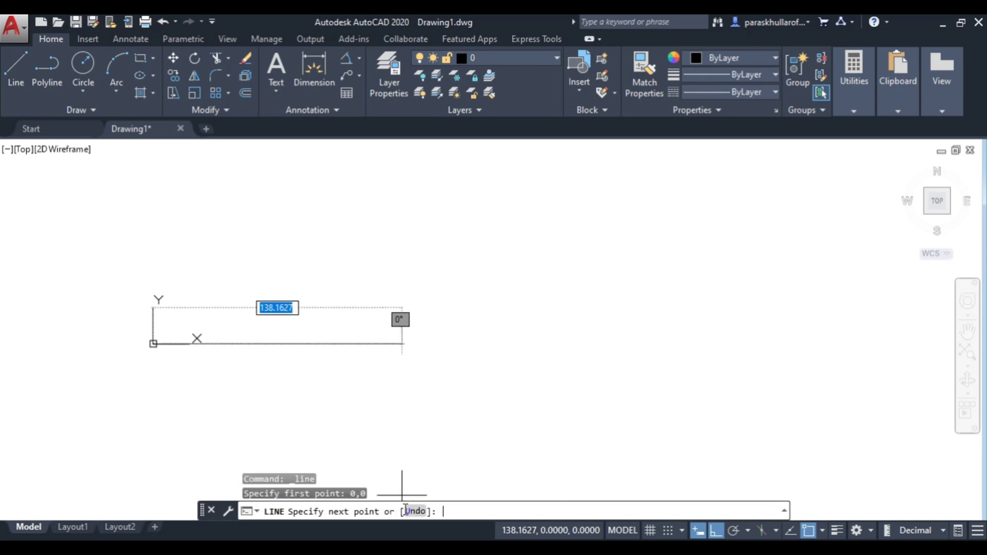
{"action": "mouse_move", "coordinate": [454, 465]}
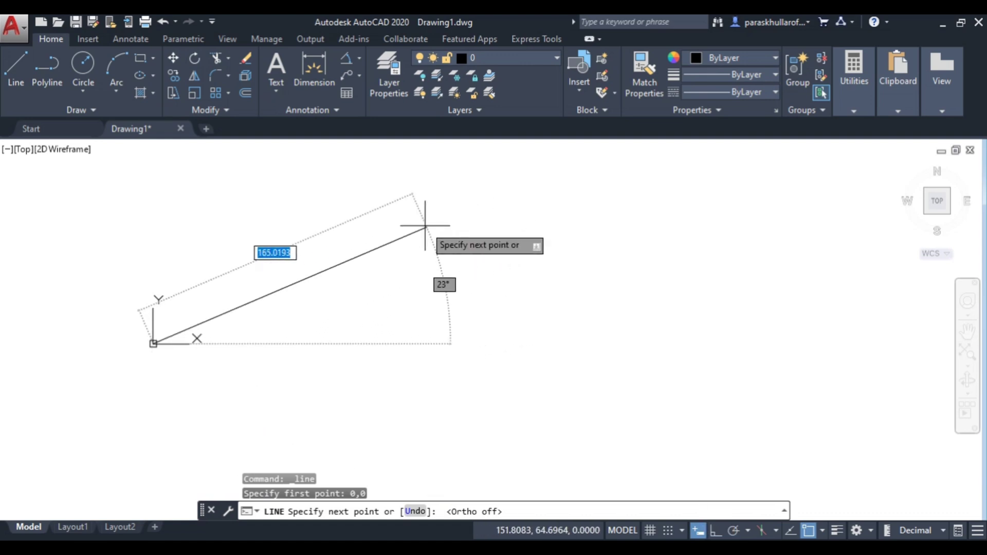
{"action": "mouse_move", "coordinate": [398, 251]}
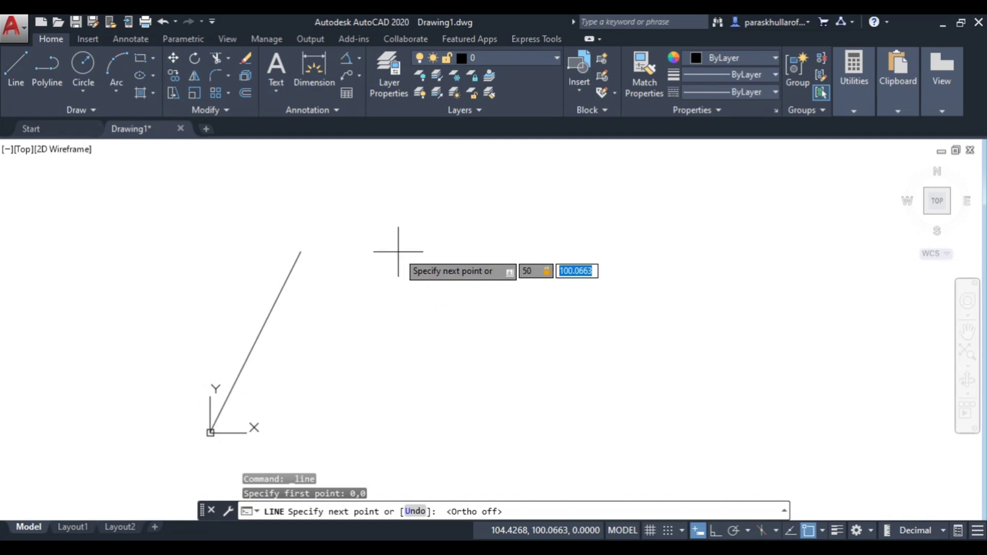
{"action": "type", "text": "50,50"}
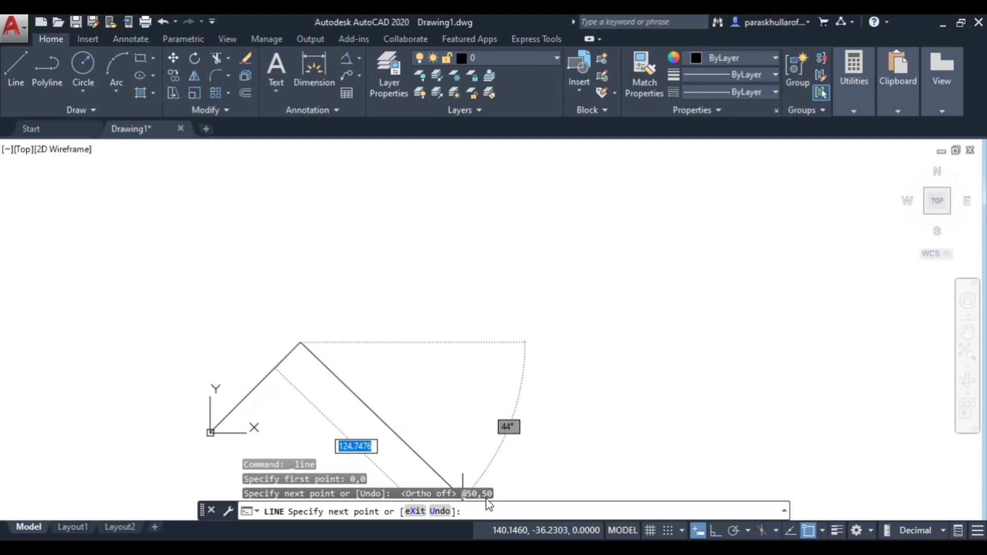
{"action": "mouse_move", "coordinate": [484, 498]}
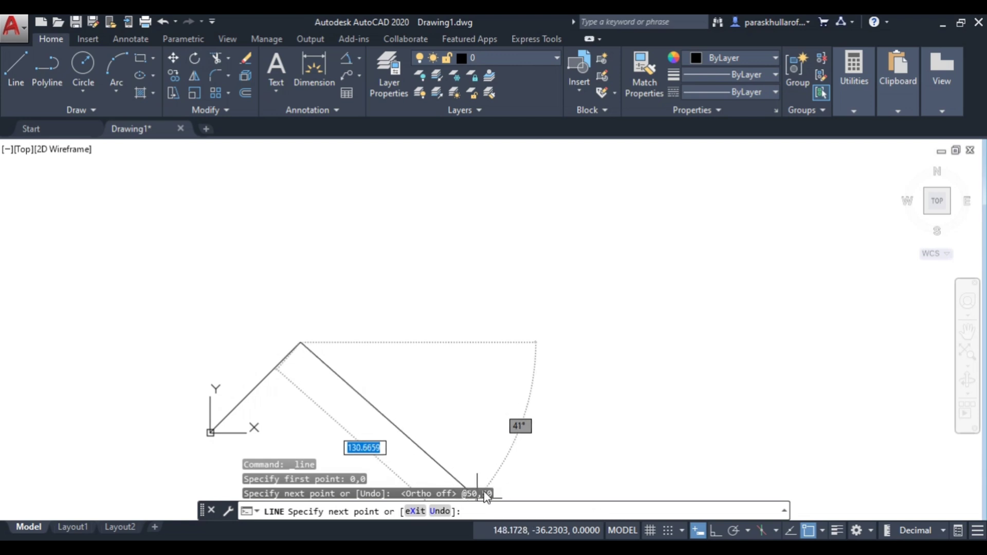
{"action": "mouse_move", "coordinate": [497, 495]}
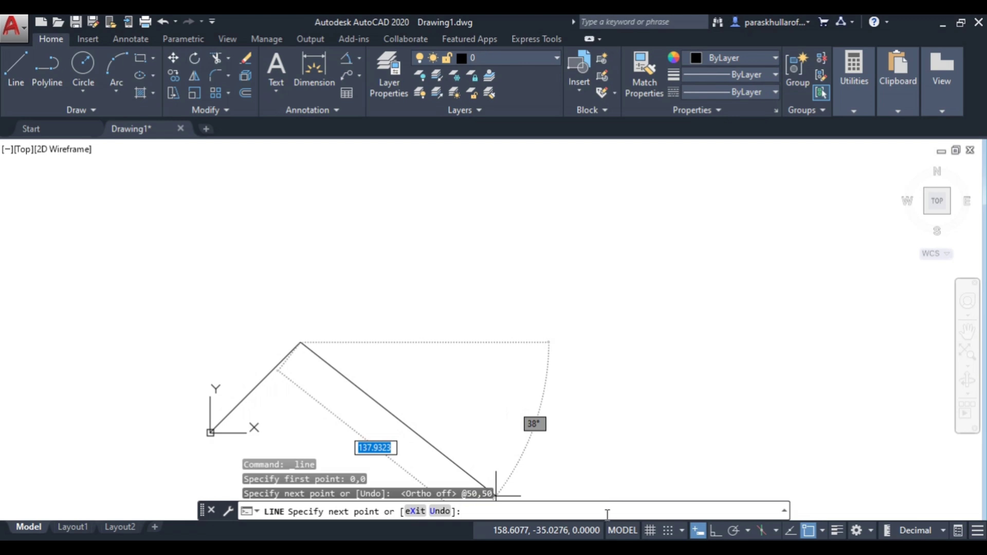
{"action": "mouse_move", "coordinate": [692, 531]}
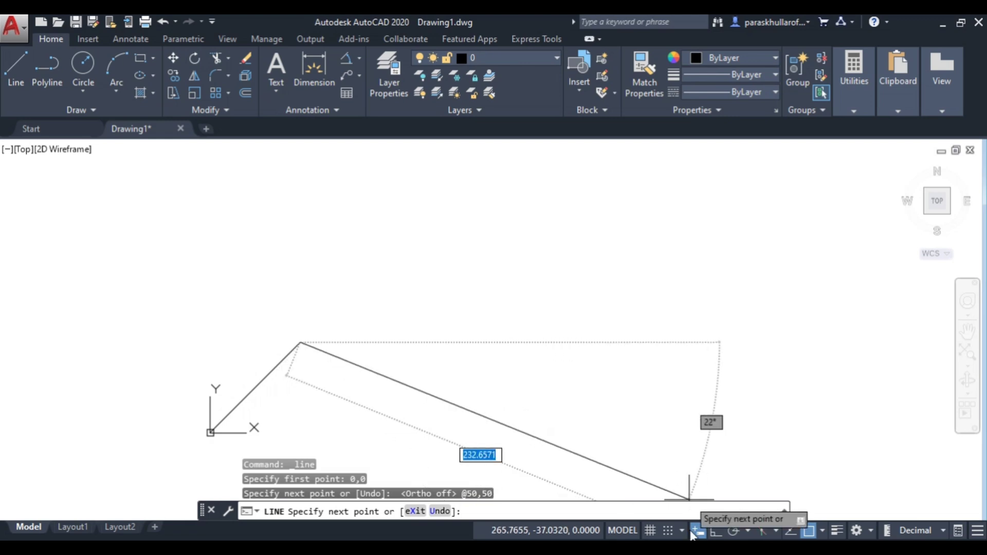
{"action": "mouse_move", "coordinate": [696, 530]}
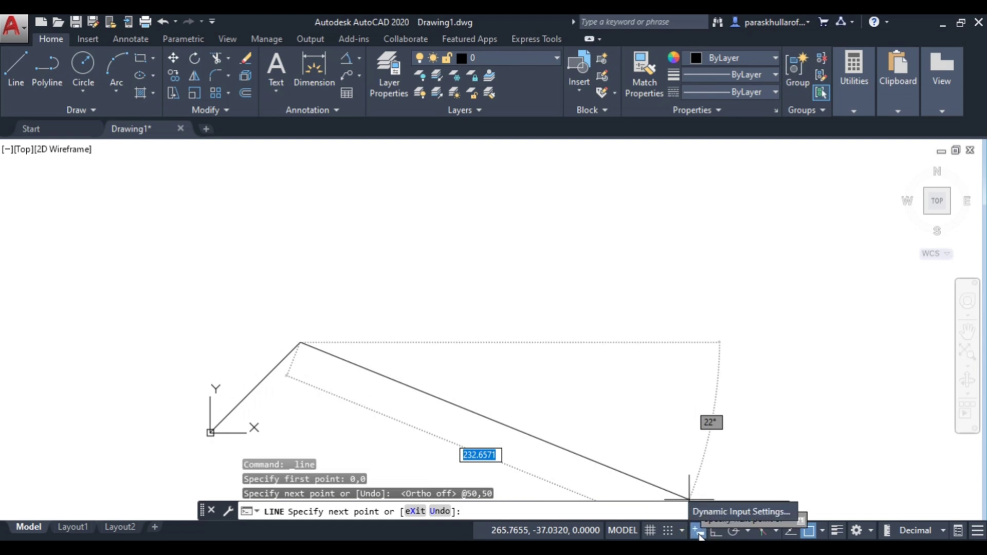
Set Pointer Input to absolute coordinates in Drafting Settings and resume the line.
{"action": "left_click", "coordinate": [740, 511]}
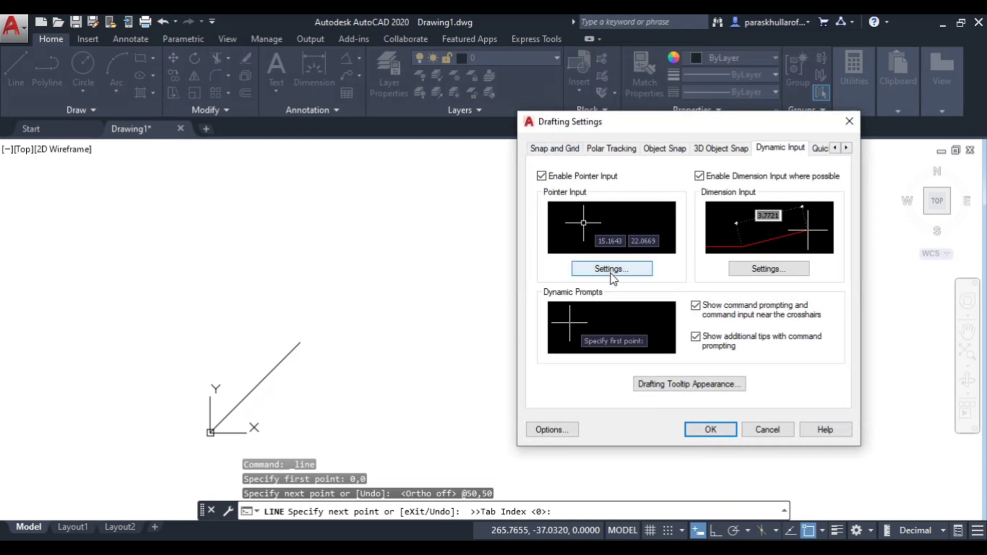
{"action": "left_click", "coordinate": [611, 268]}
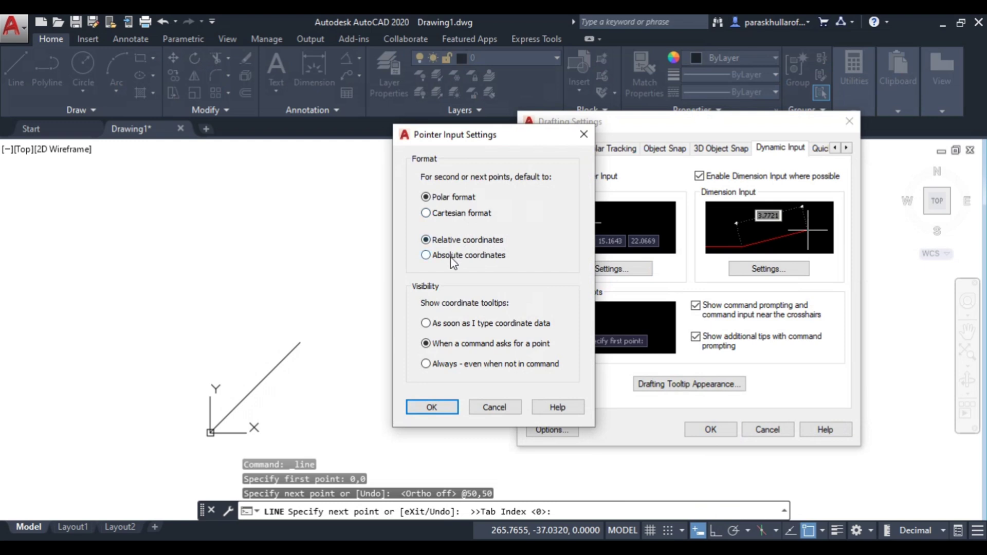
{"action": "left_click", "coordinate": [425, 255]}
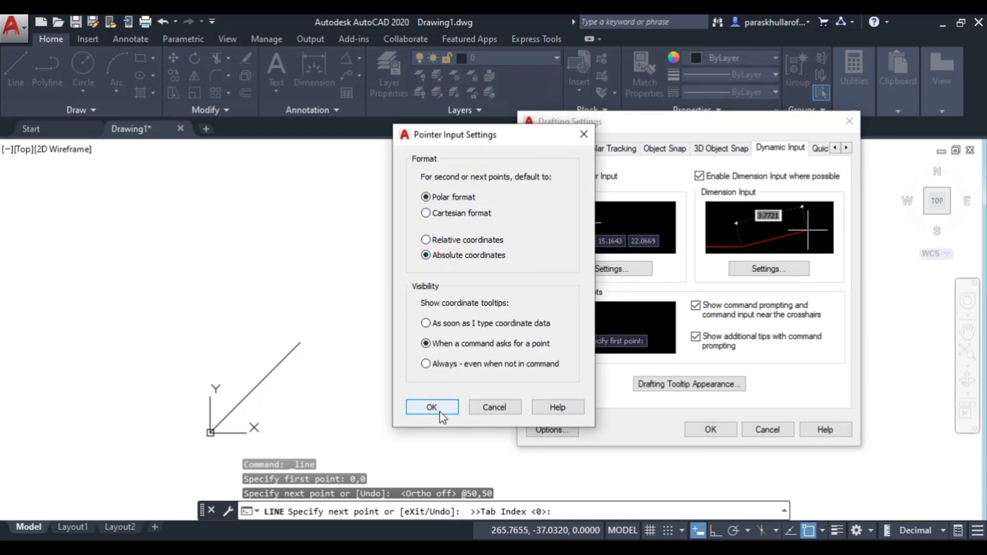
{"action": "left_click", "coordinate": [431, 407]}
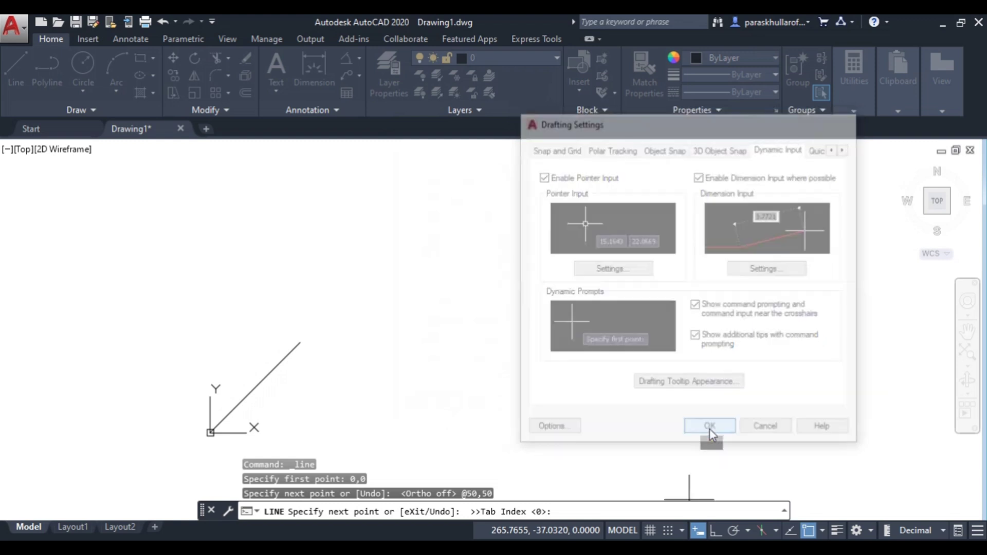
{"action": "left_click", "coordinate": [708, 426]}
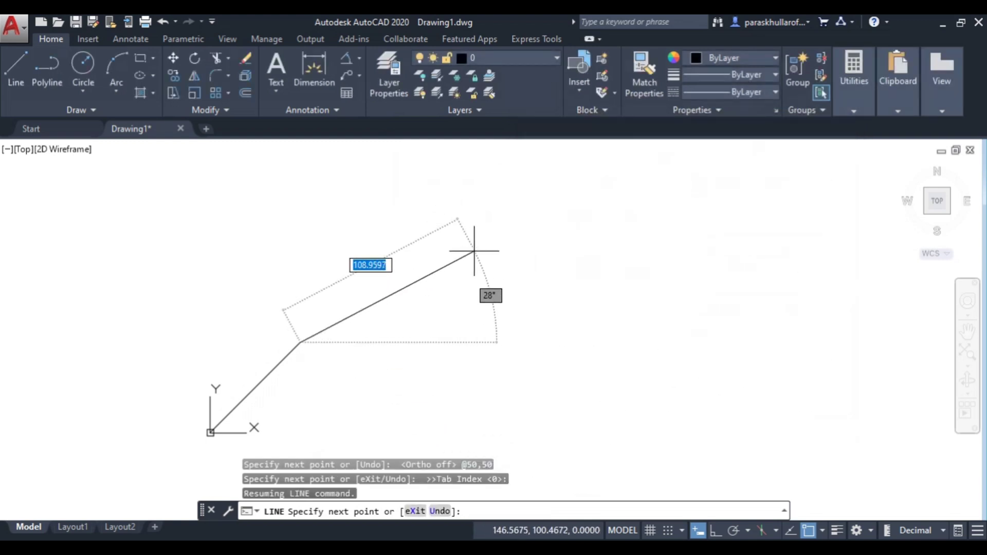
{"action": "mouse_move", "coordinate": [481, 277]}
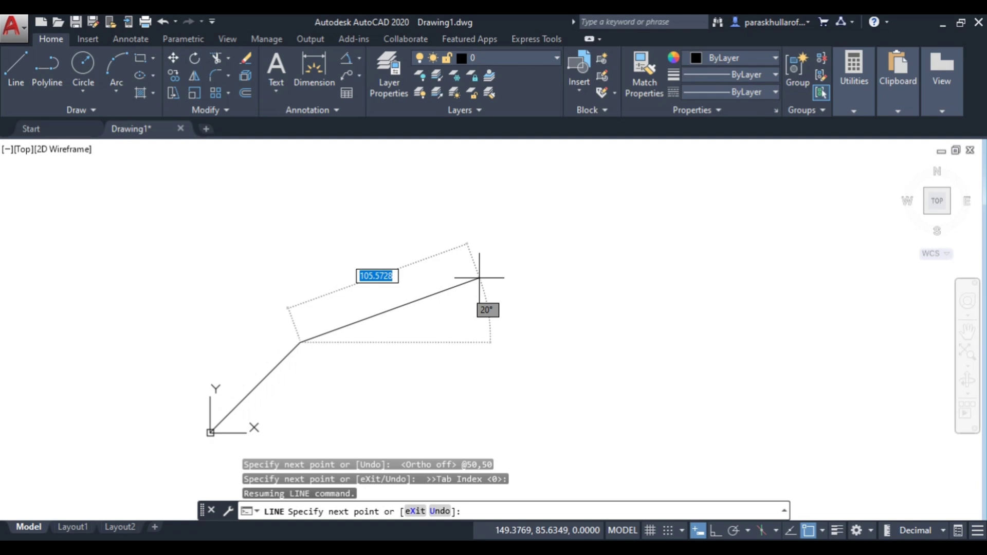
Continue the line from 50,50 to the absolute point 60,0.
{"action": "type", "text": "60"}
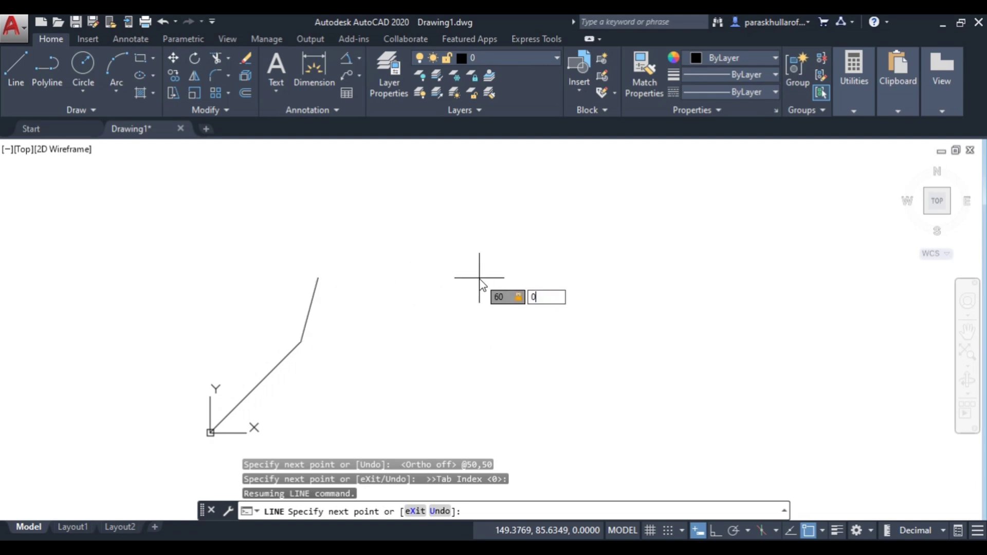
{"action": "key", "text": "Return"}
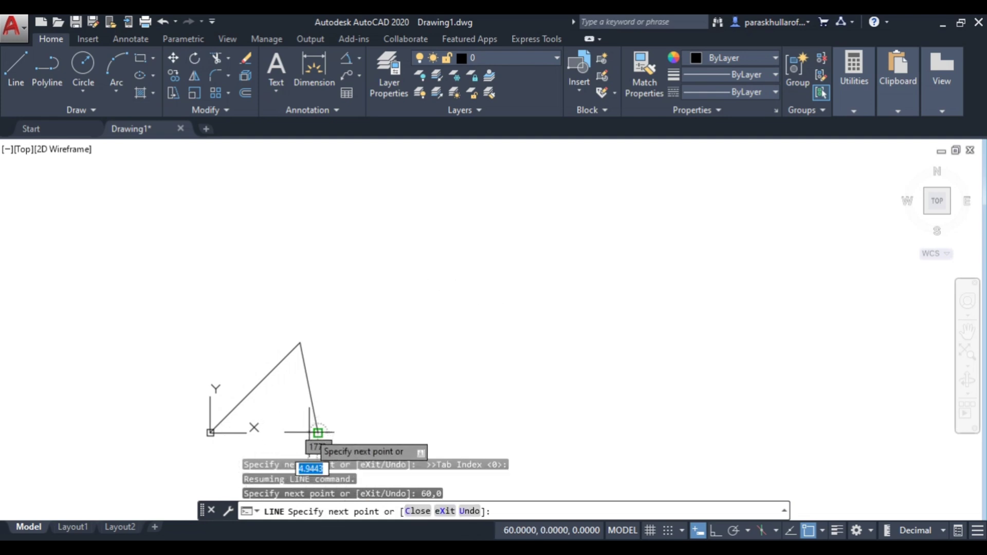
{"action": "mouse_move", "coordinate": [439, 495]}
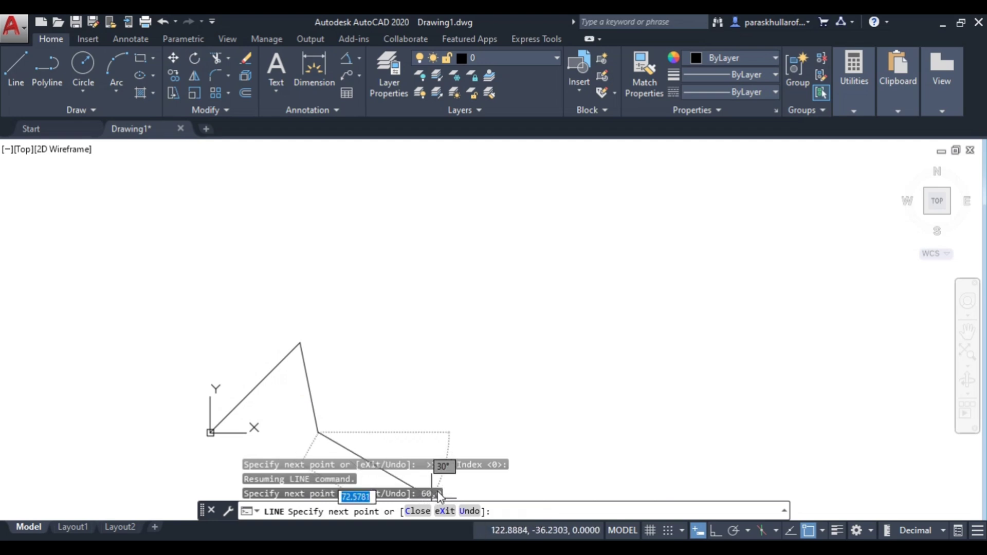
{"action": "mouse_move", "coordinate": [425, 498]}
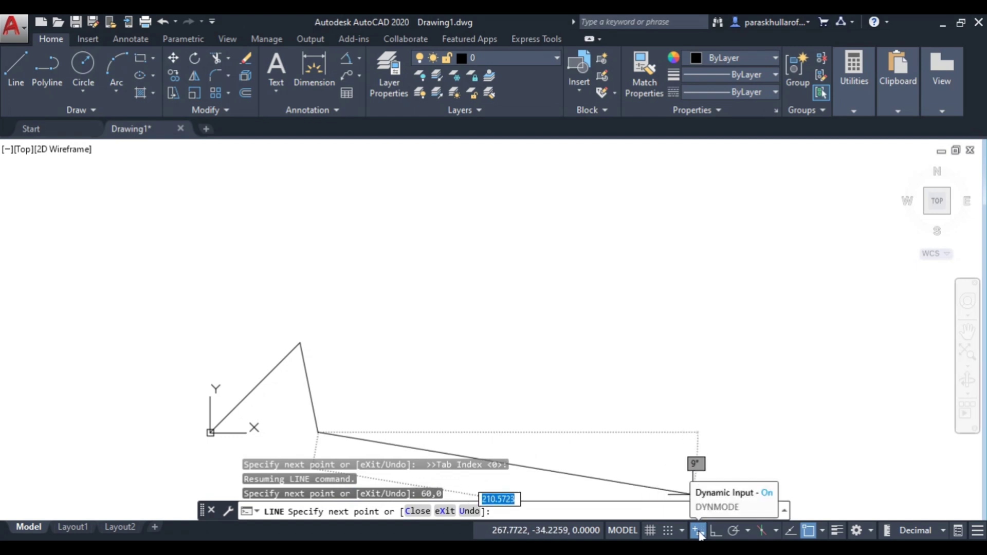
{"action": "mouse_move", "coordinate": [711, 531]}
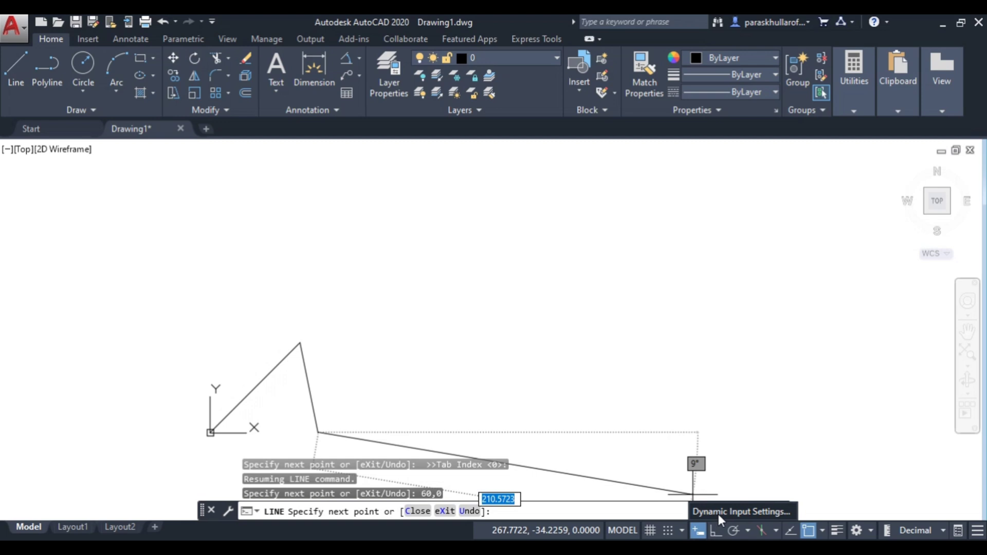
{"action": "left_click", "coordinate": [742, 511]}
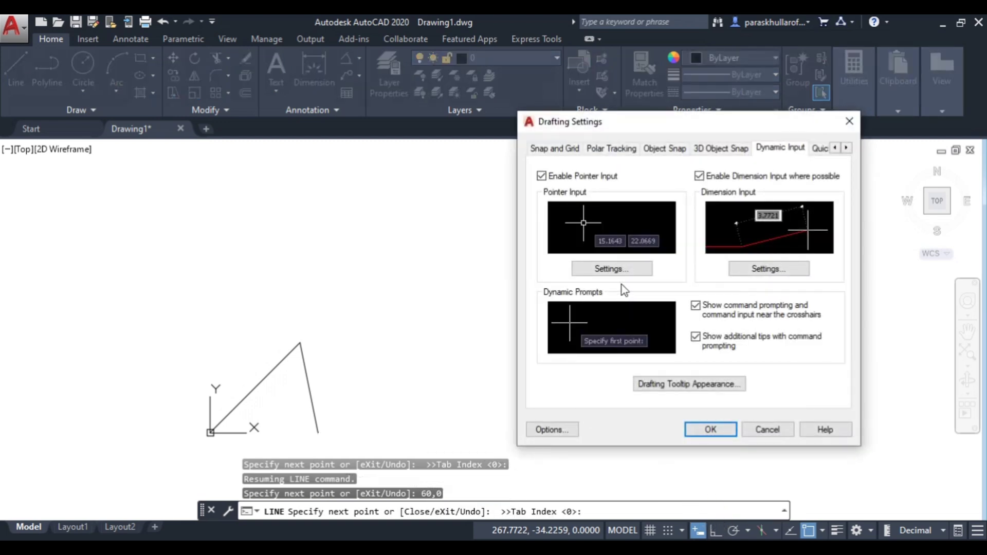
{"action": "left_click", "coordinate": [610, 269]}
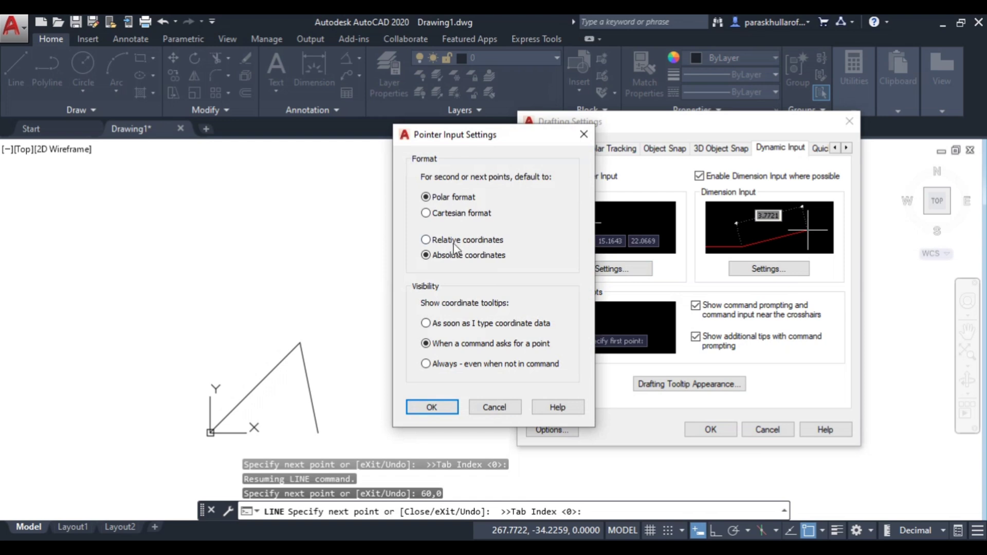
{"action": "mouse_move", "coordinate": [427, 240]}
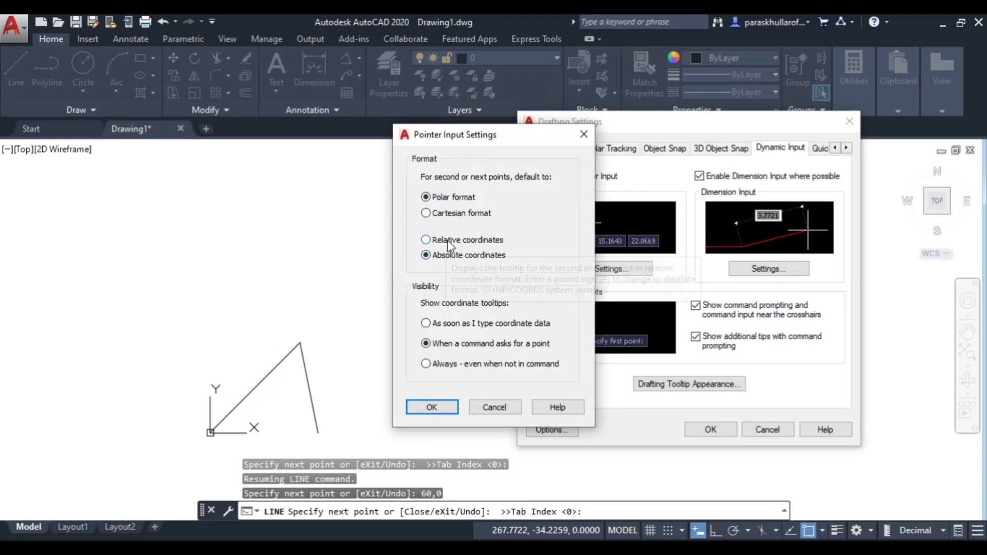
{"action": "left_click", "coordinate": [425, 239]}
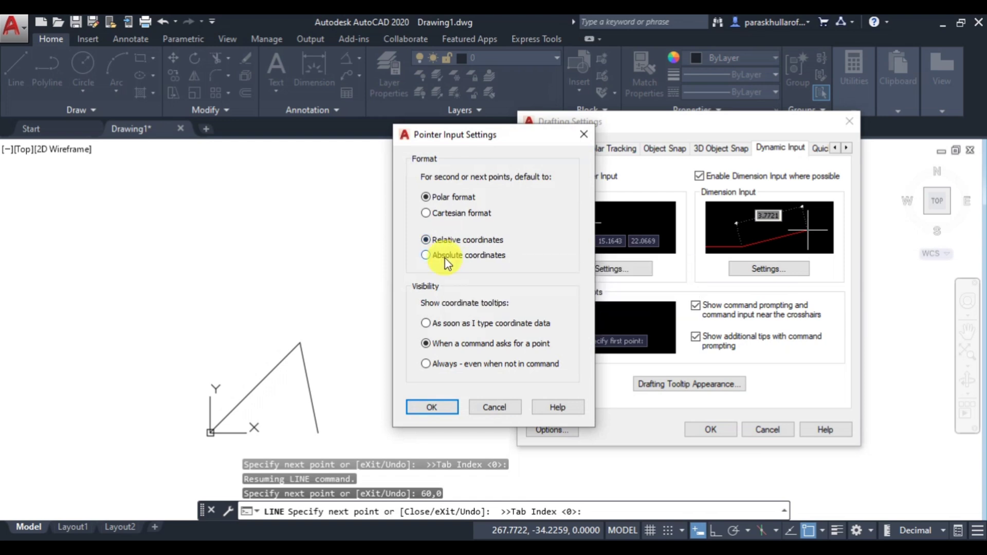
{"action": "left_click", "coordinate": [426, 255]}
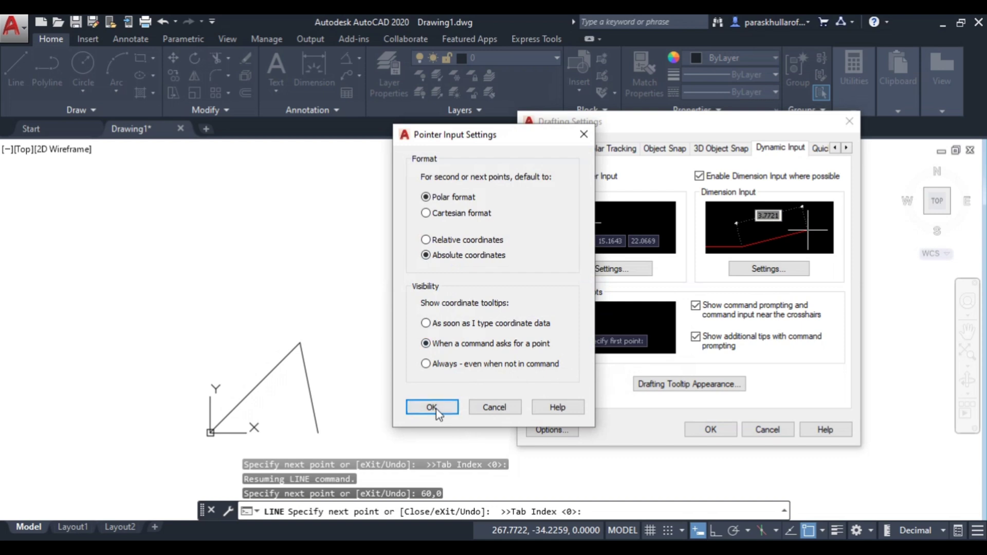
{"action": "left_click", "coordinate": [430, 408]}
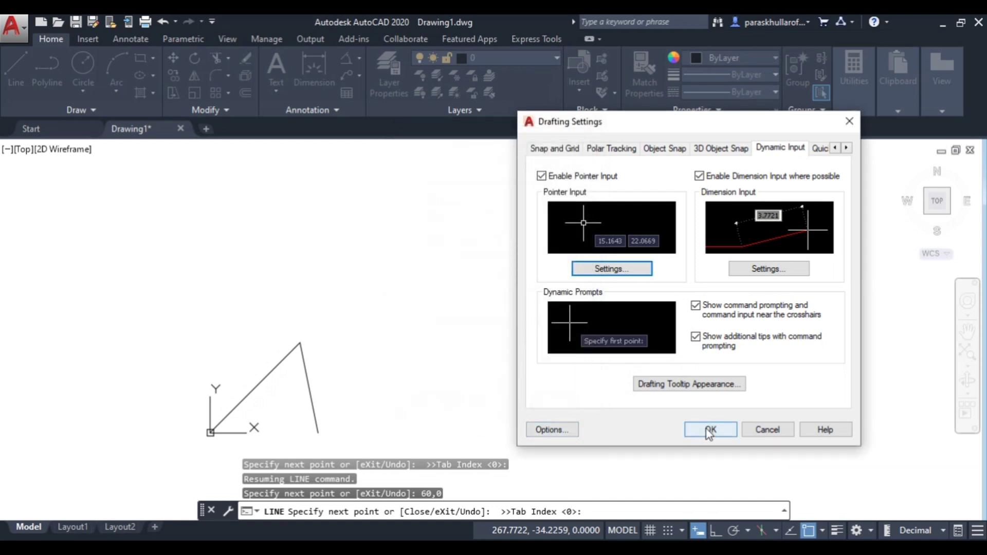
{"action": "left_click", "coordinate": [709, 430]}
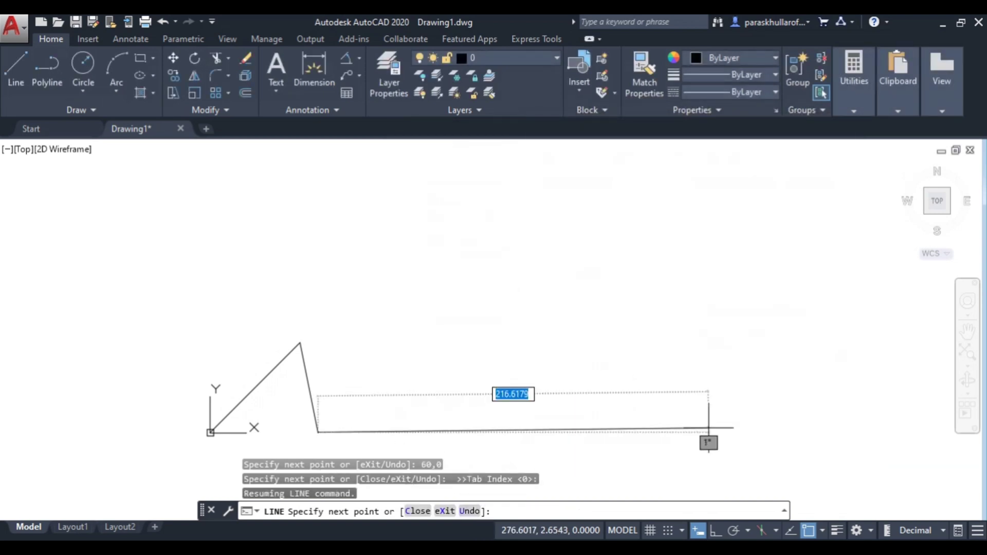